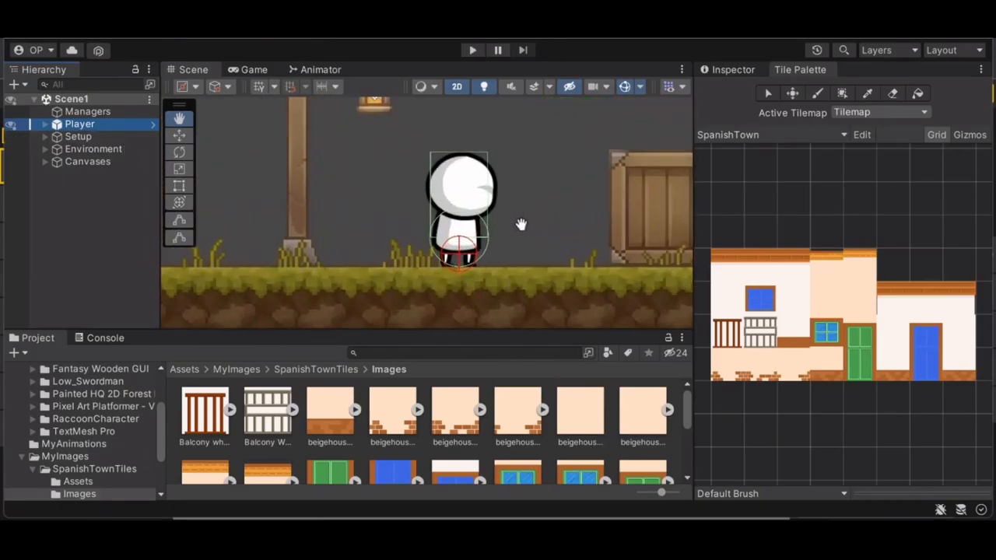
pyautogui.moveTo(542, 213)
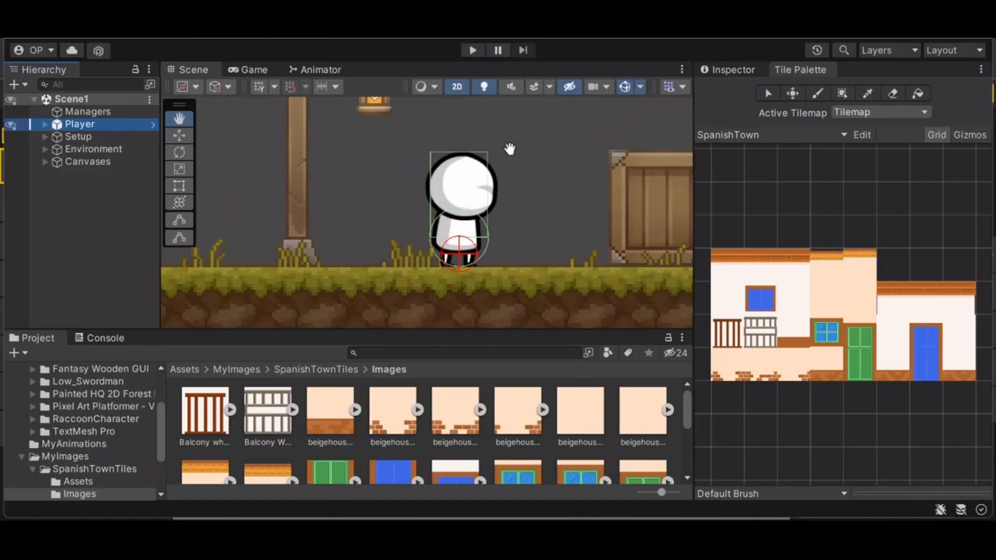
pyautogui.moveTo(504, 213)
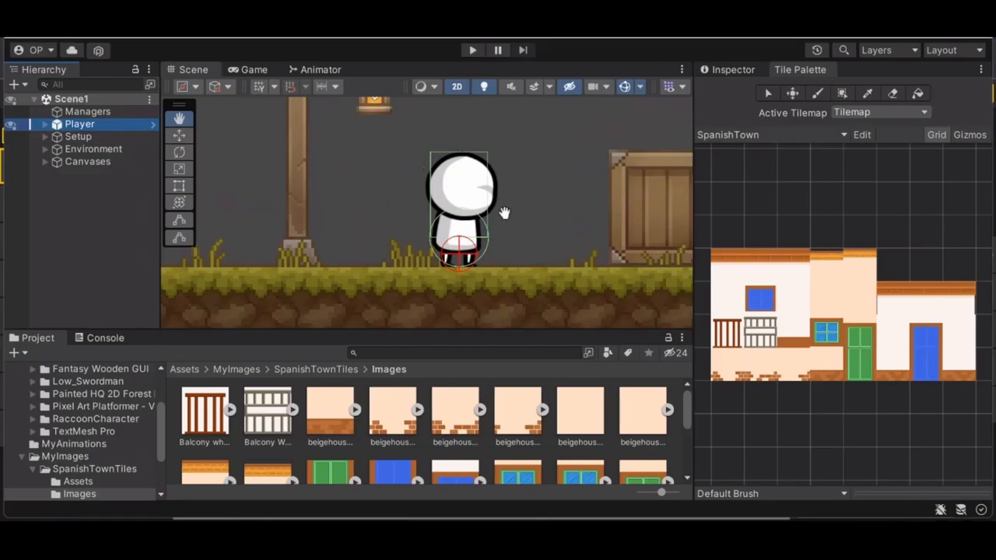
pyautogui.moveTo(557, 233)
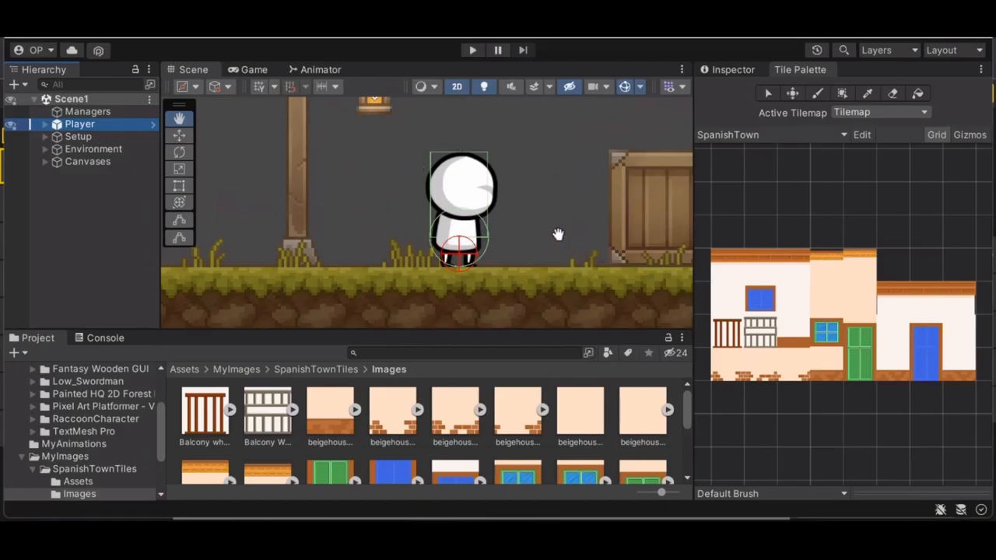
pyautogui.moveTo(458, 215)
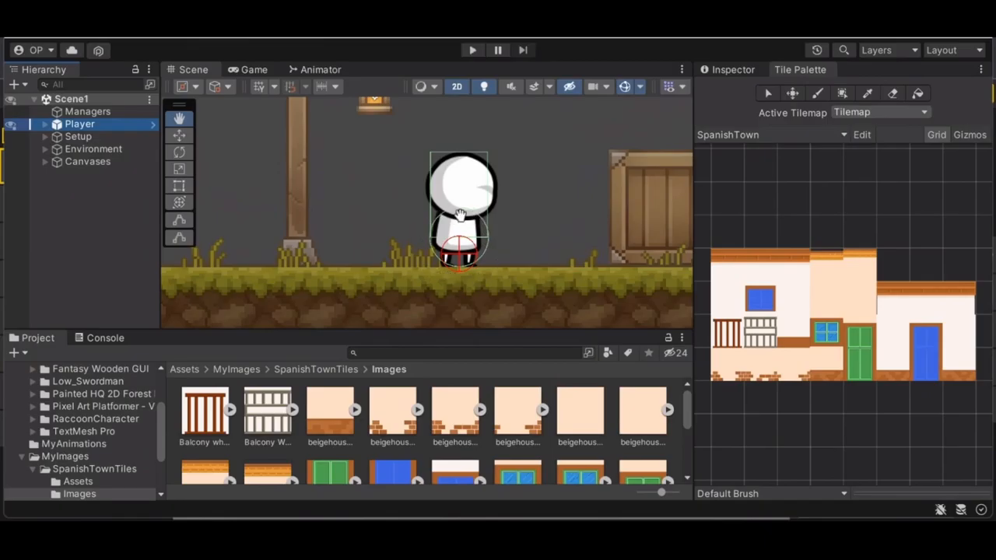
pyautogui.moveTo(470, 280)
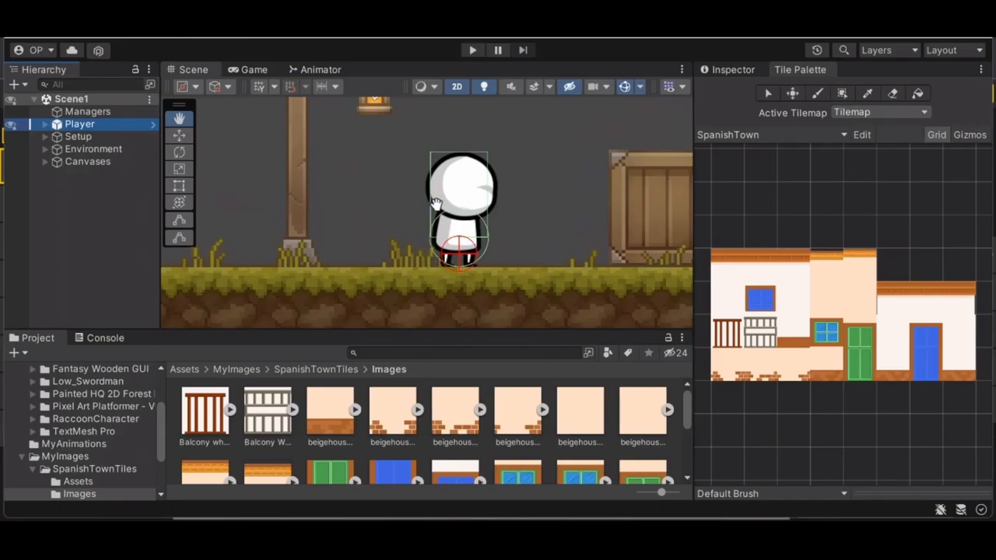
pyautogui.moveTo(475, 241)
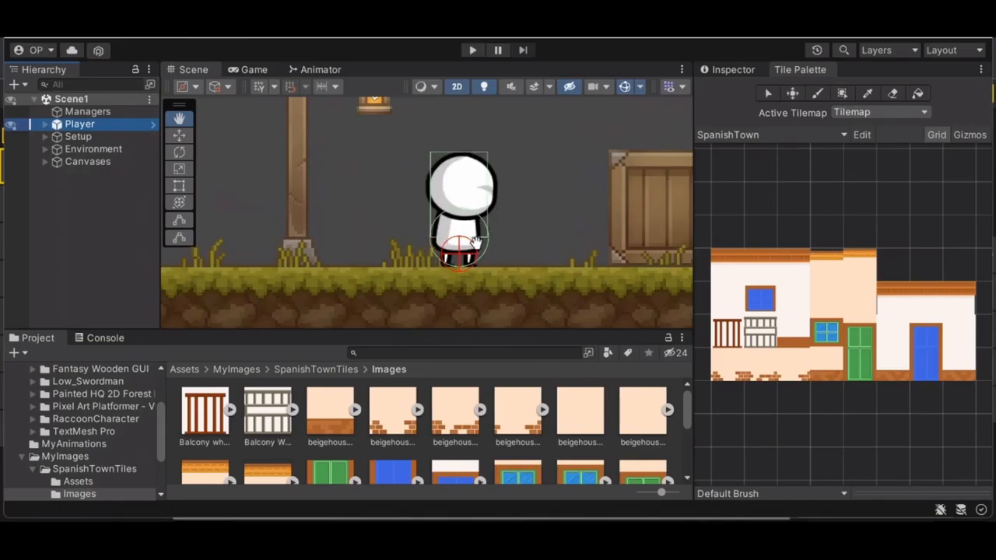
pyautogui.moveTo(489, 186)
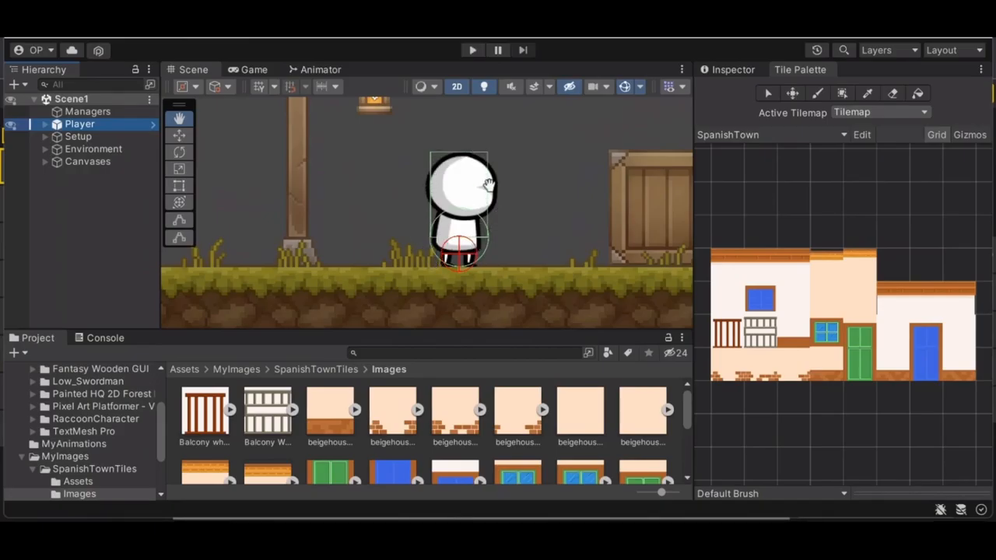
pyautogui.moveTo(469, 205)
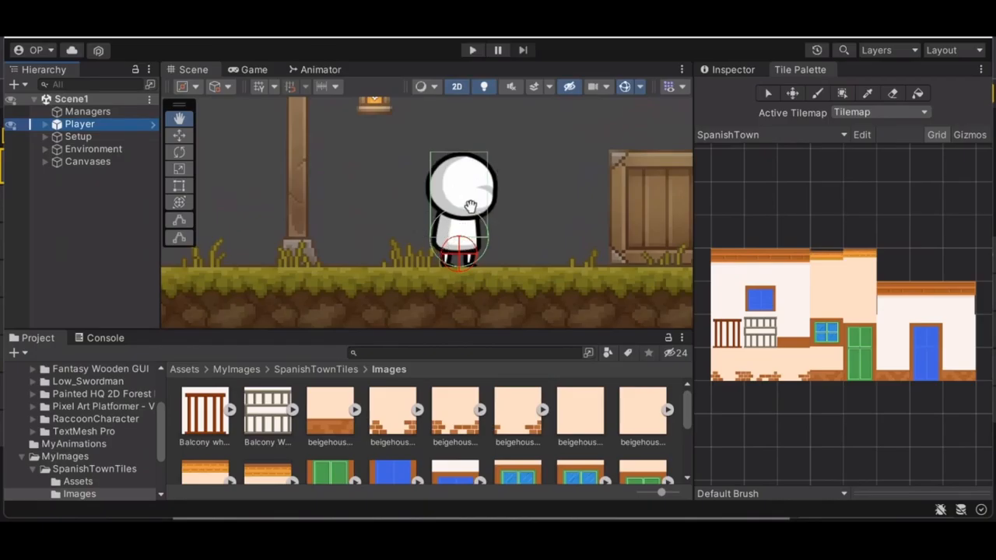
pyautogui.moveTo(395, 194)
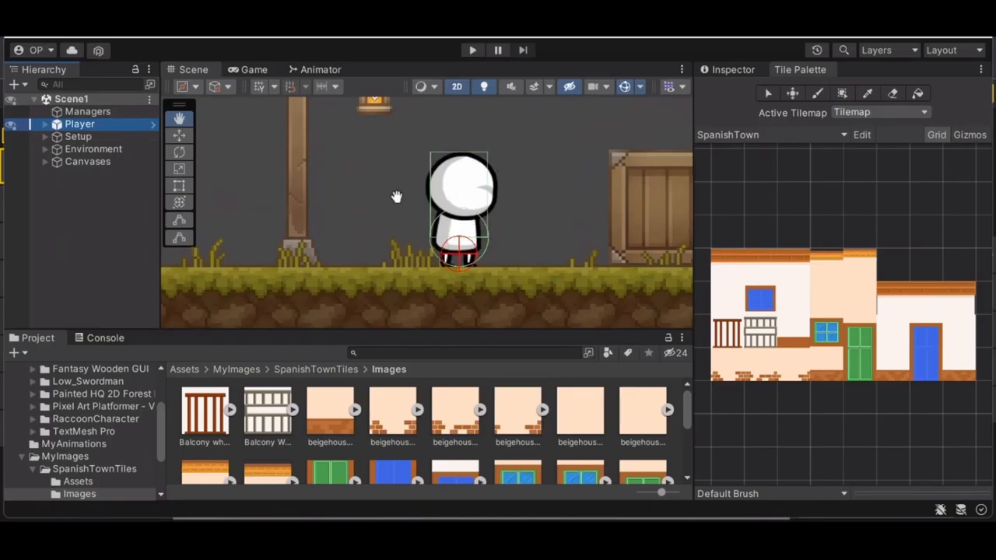
pyautogui.moveTo(460, 202)
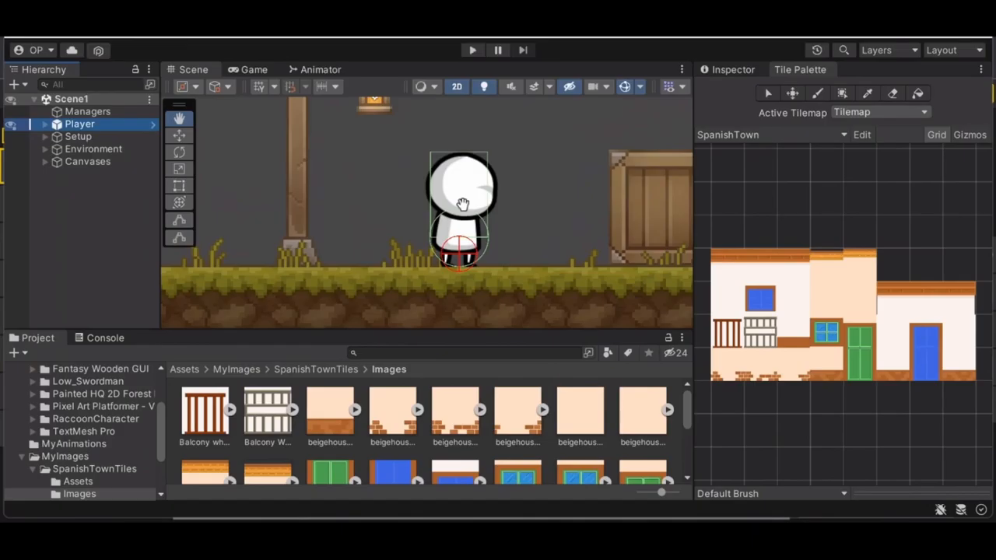
pyautogui.moveTo(470, 220)
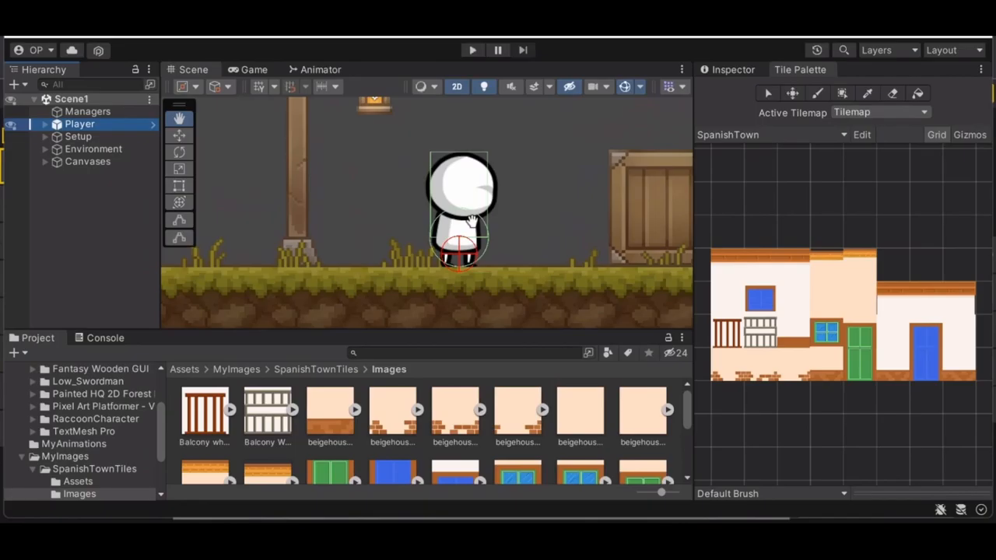
pyautogui.moveTo(423, 241)
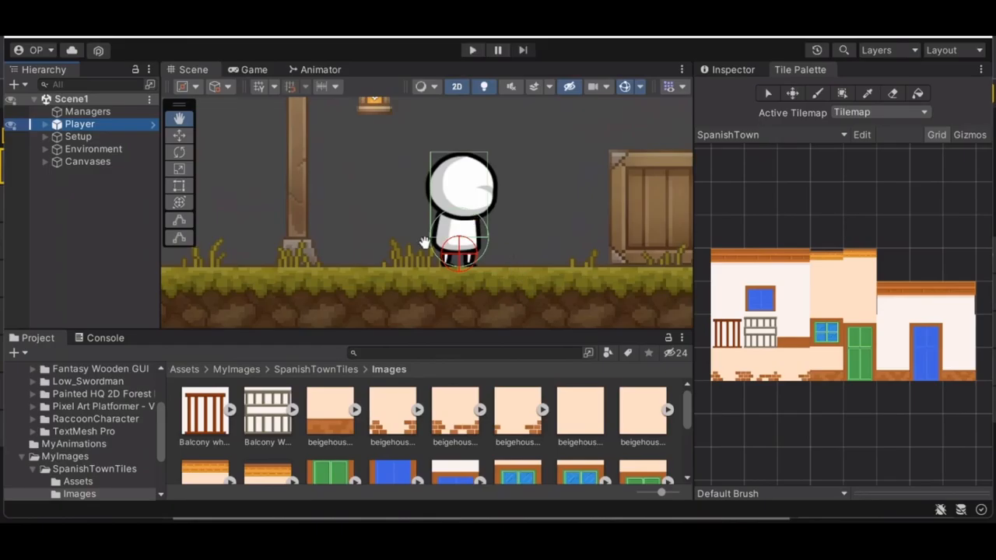
pyautogui.moveTo(486, 227)
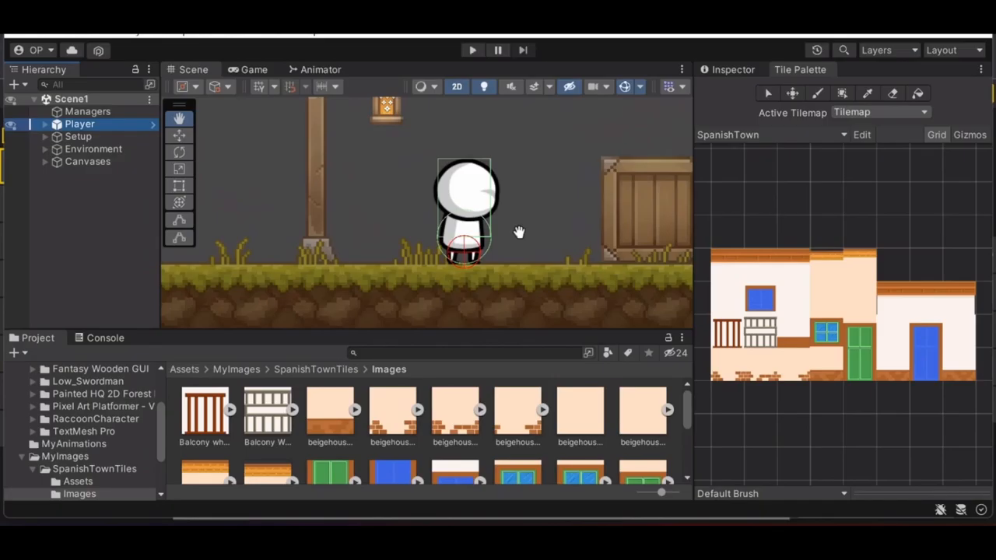
pyautogui.moveTo(540, 193)
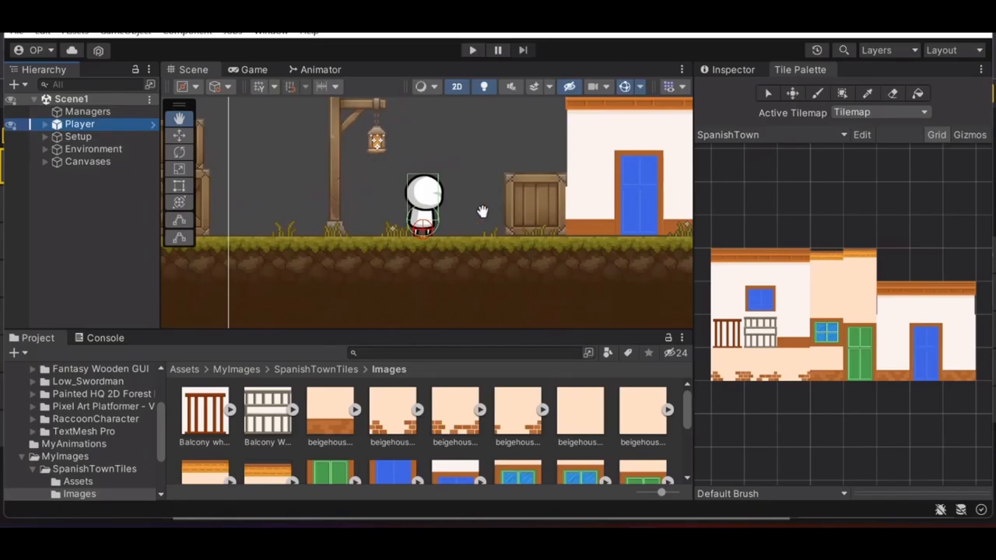
pyautogui.moveTo(373, 241)
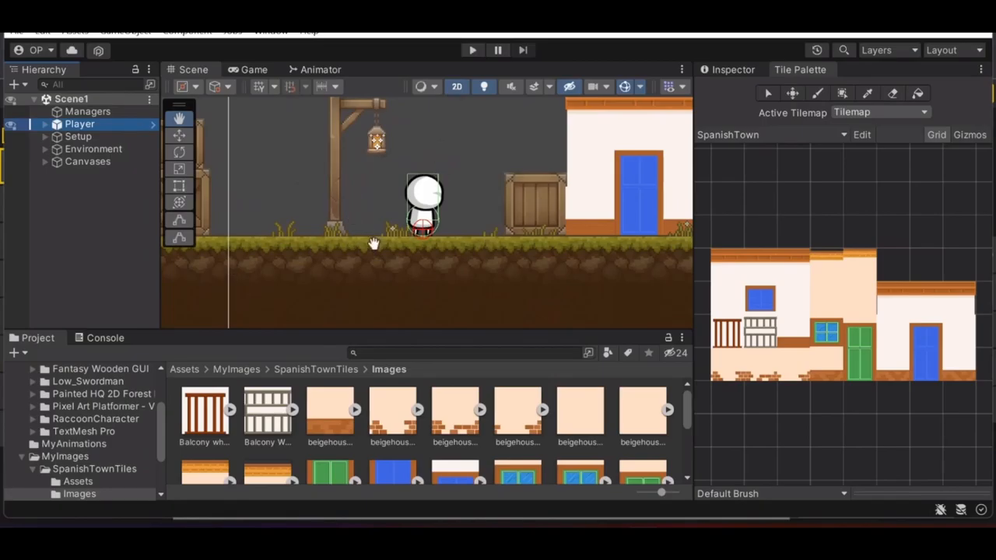
pyautogui.moveTo(330, 225)
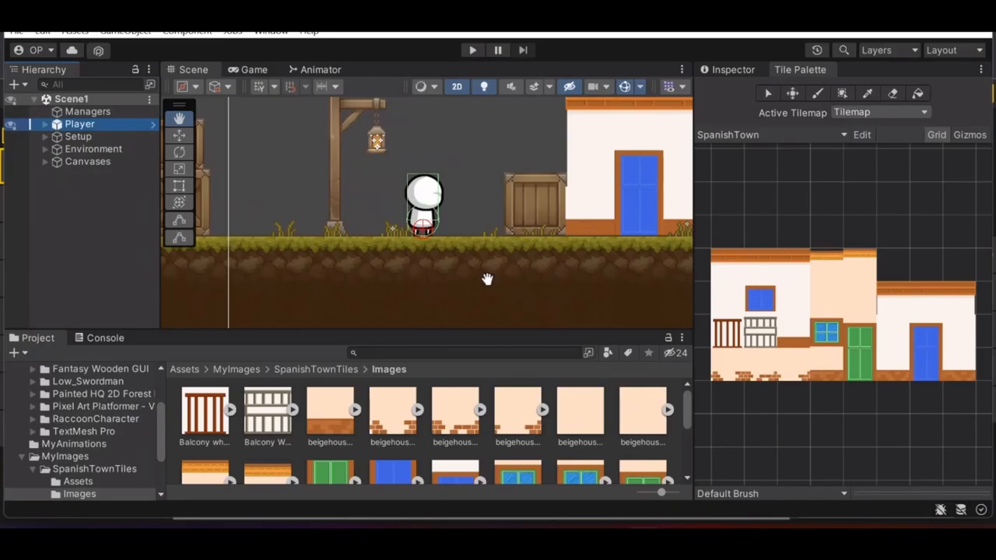
pyautogui.moveTo(420, 247)
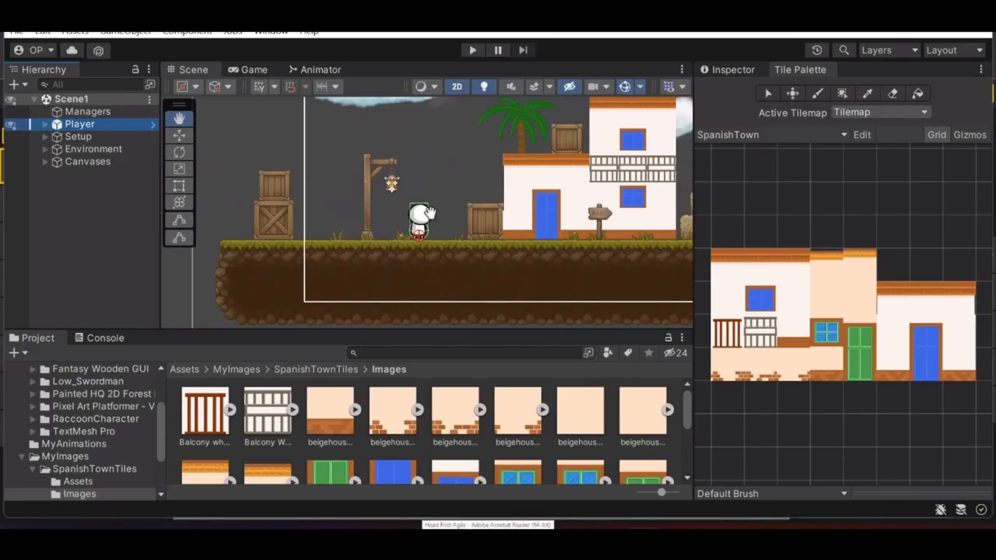
pyautogui.moveTo(311, 264)
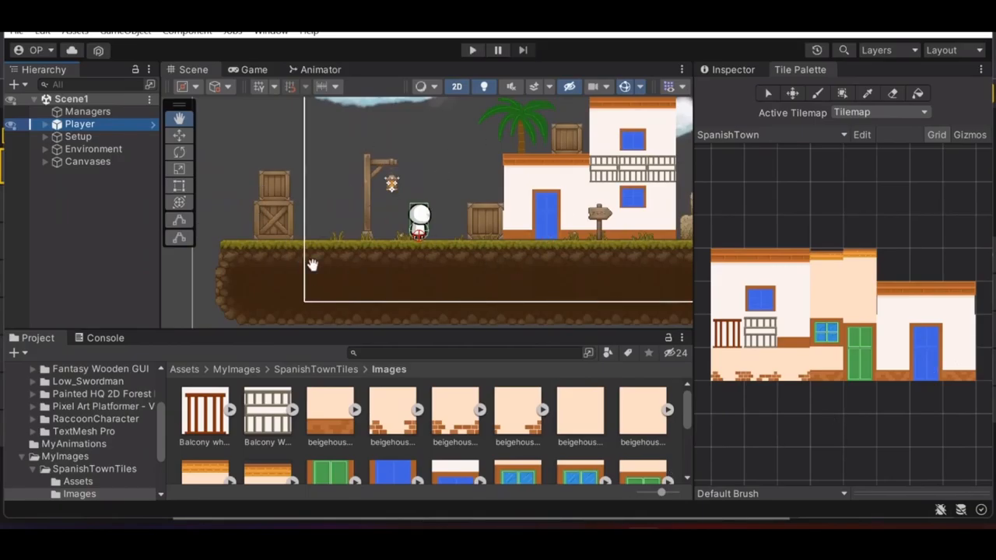
pyautogui.moveTo(380, 213)
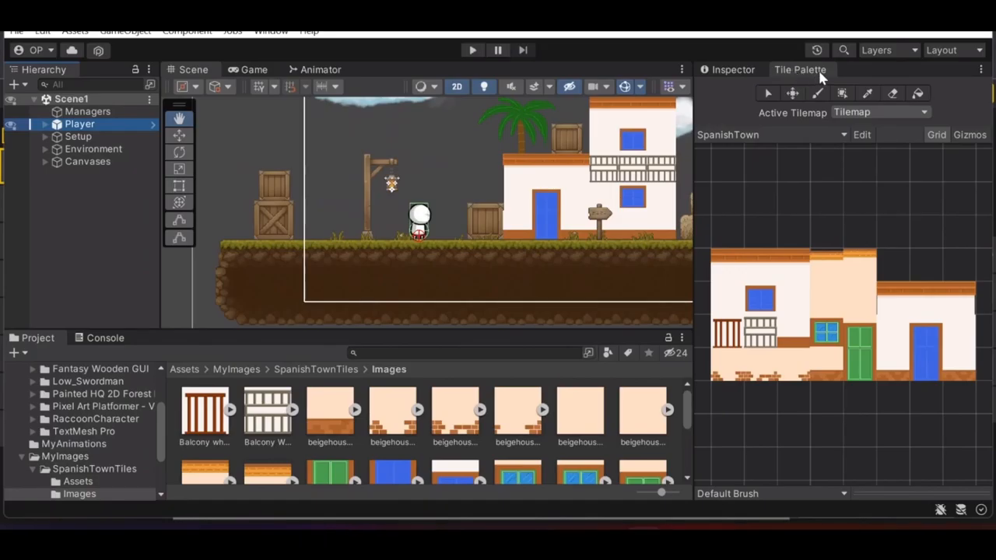
pyautogui.moveTo(753, 185)
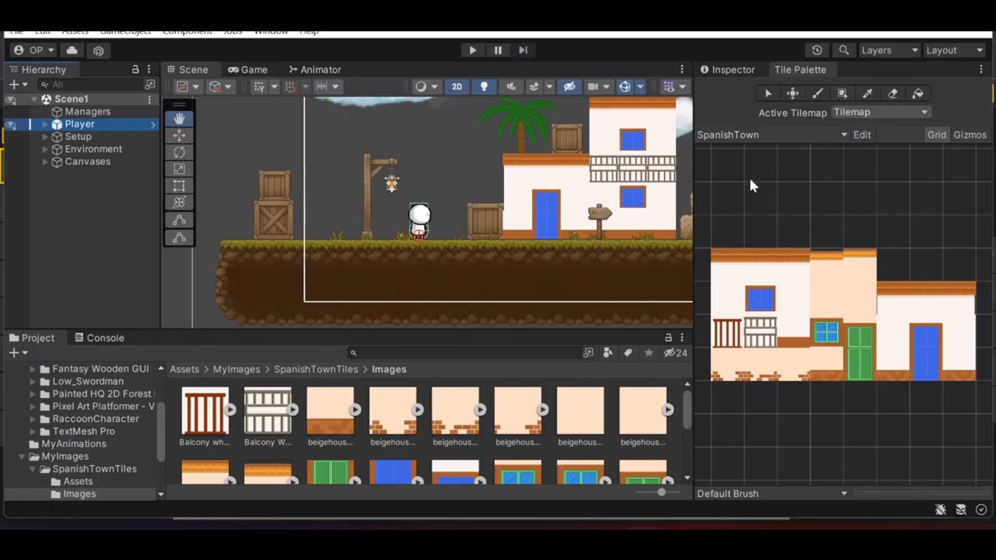
pyautogui.moveTo(719, 278)
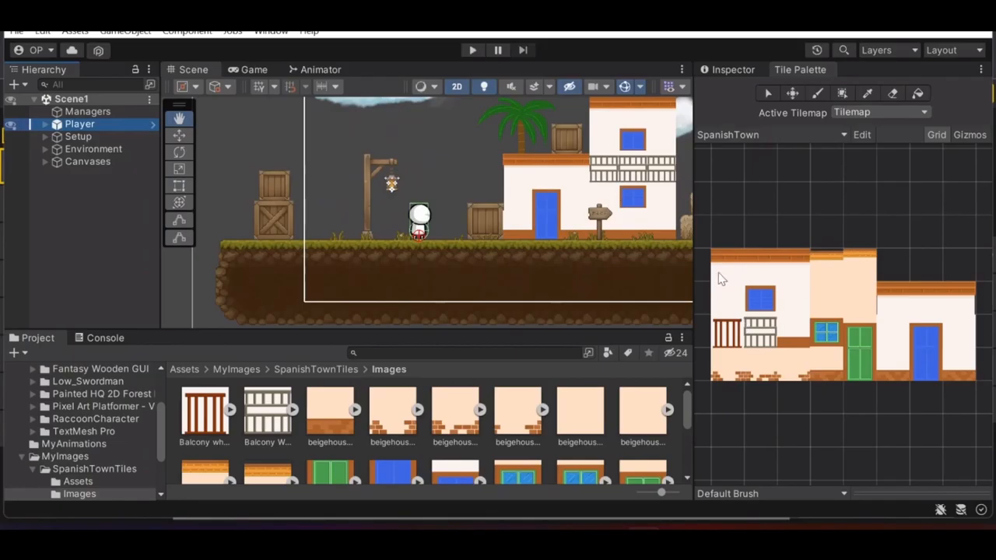
pyautogui.moveTo(506, 209)
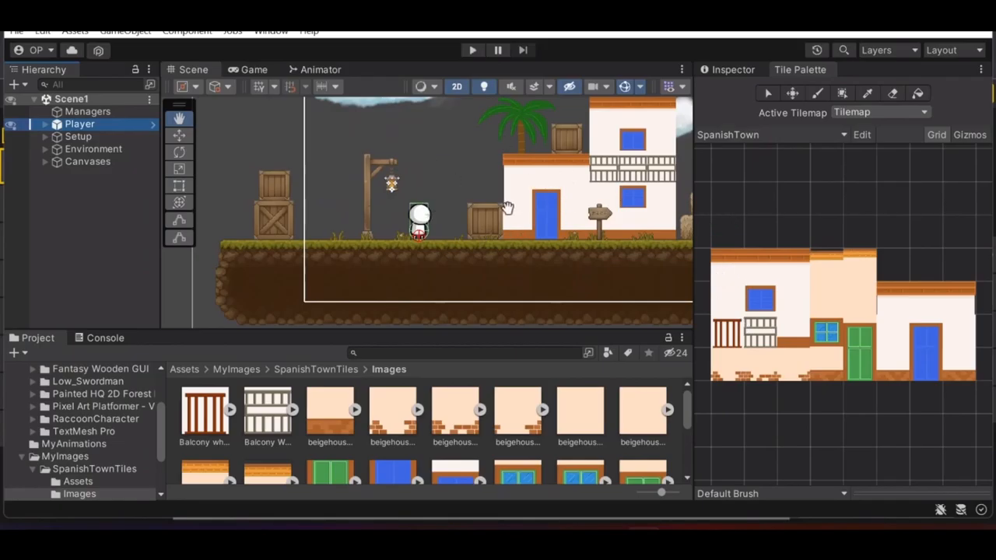
pyautogui.moveTo(506, 544)
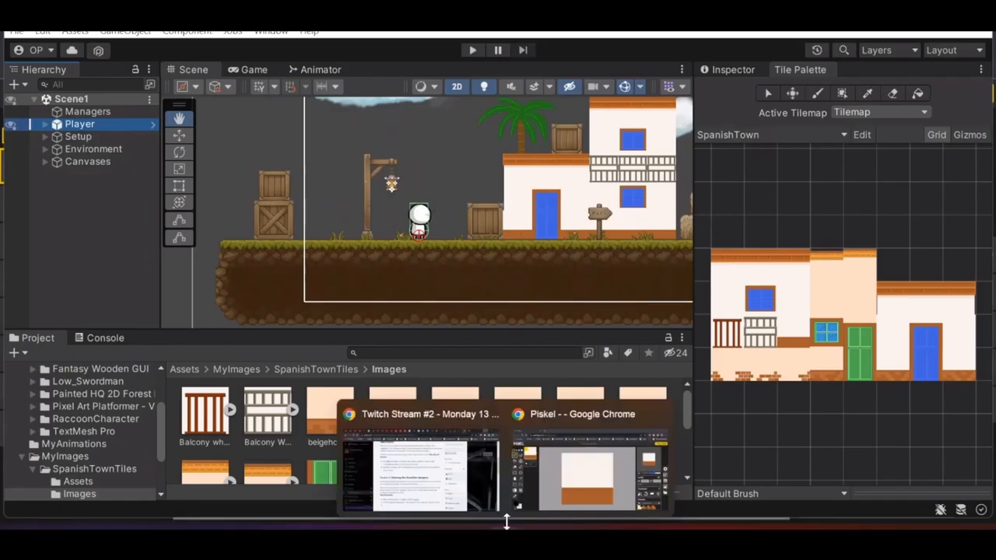
# Erase a diagonal streak of pixels from the wall's top-left corner with the Eraser.
pyautogui.click(588, 474)
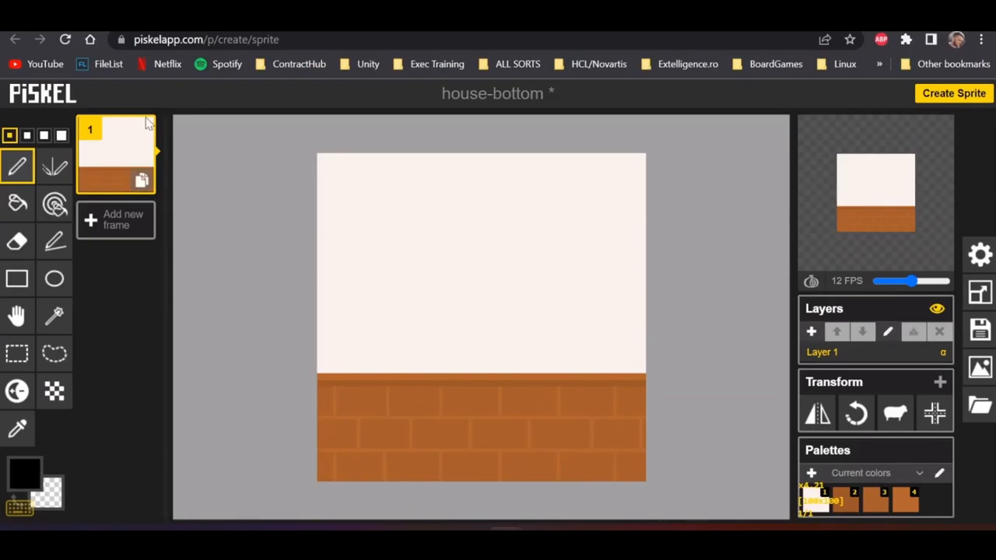
pyautogui.moveTo(255, 196)
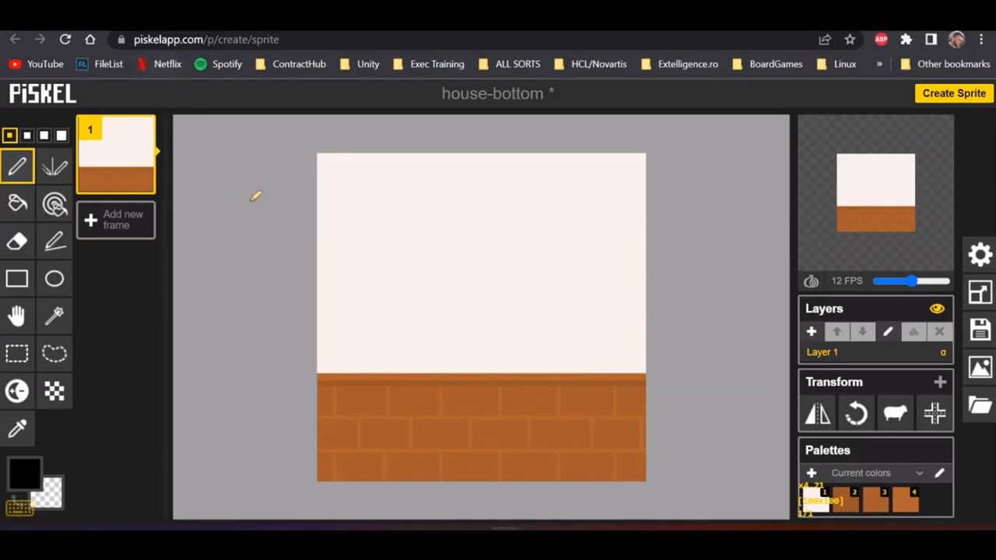
pyautogui.moveTo(279, 211)
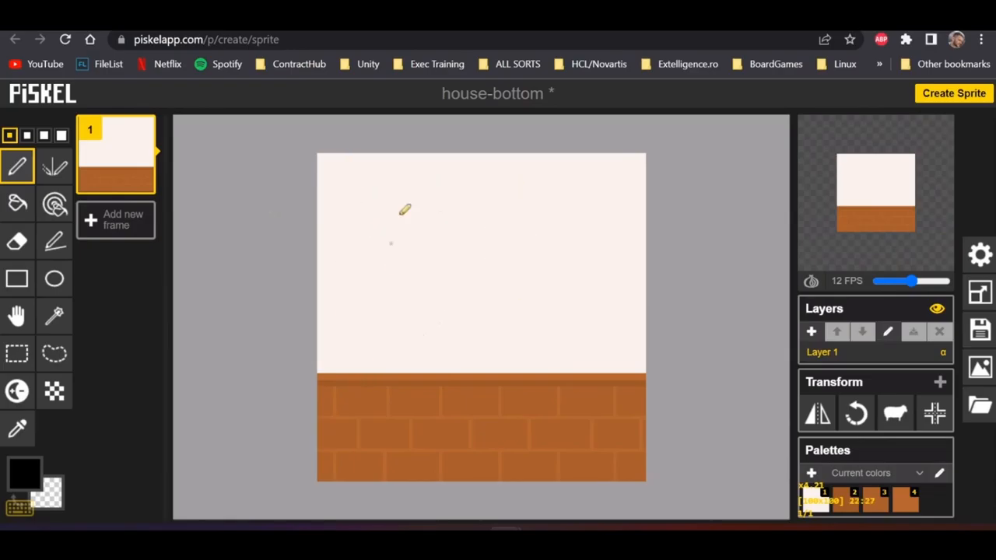
pyautogui.moveTo(528, 265)
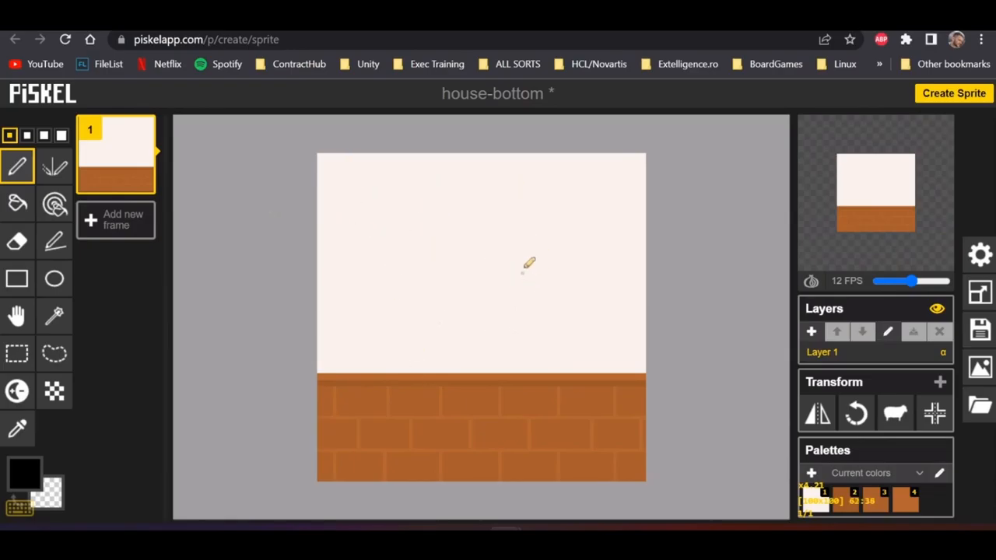
pyautogui.moveTo(361, 232)
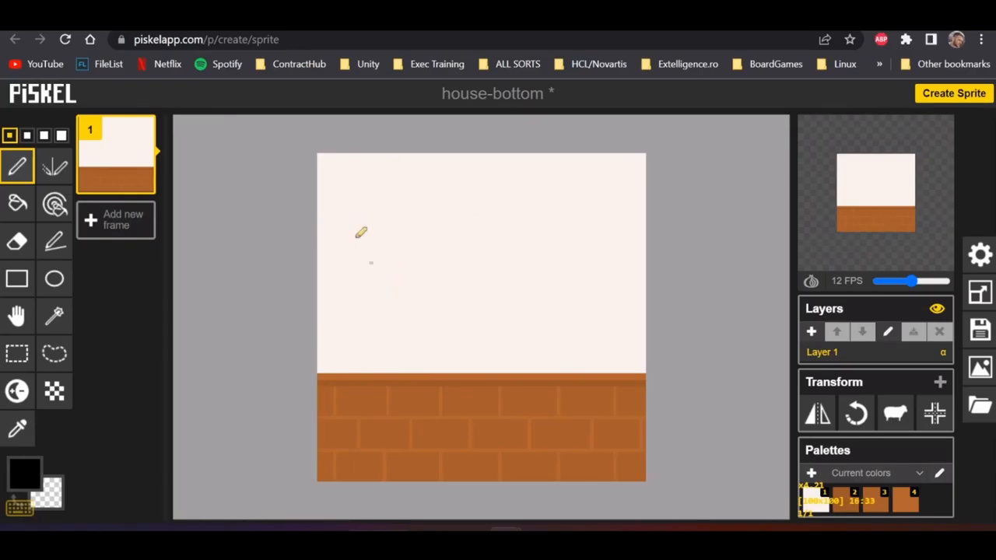
pyautogui.moveTo(763, 261)
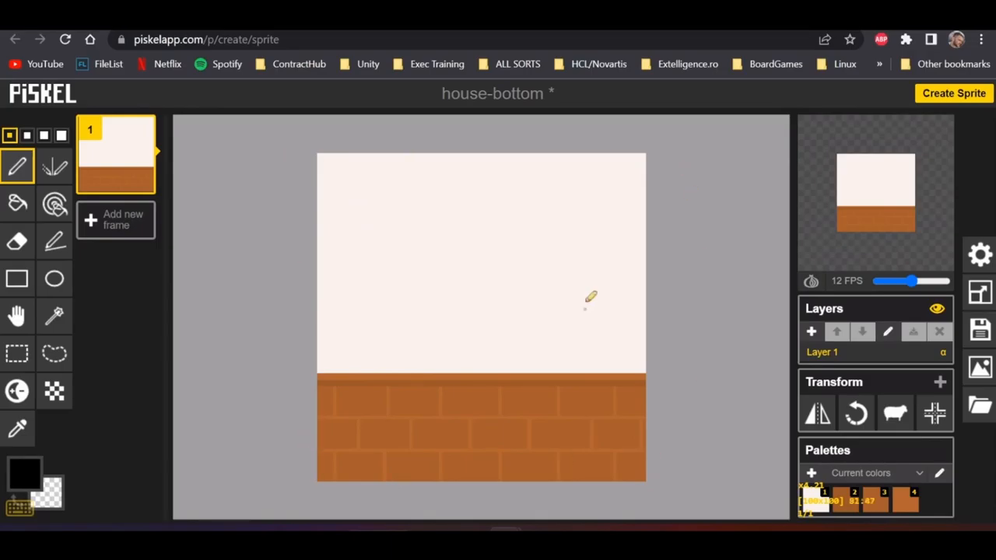
pyautogui.moveTo(198, 201)
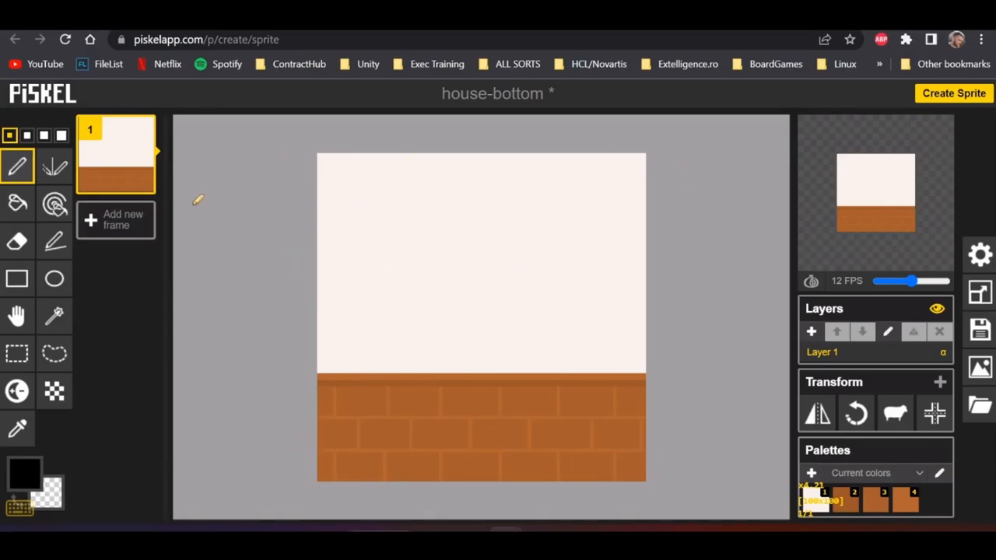
pyautogui.moveTo(519, 249)
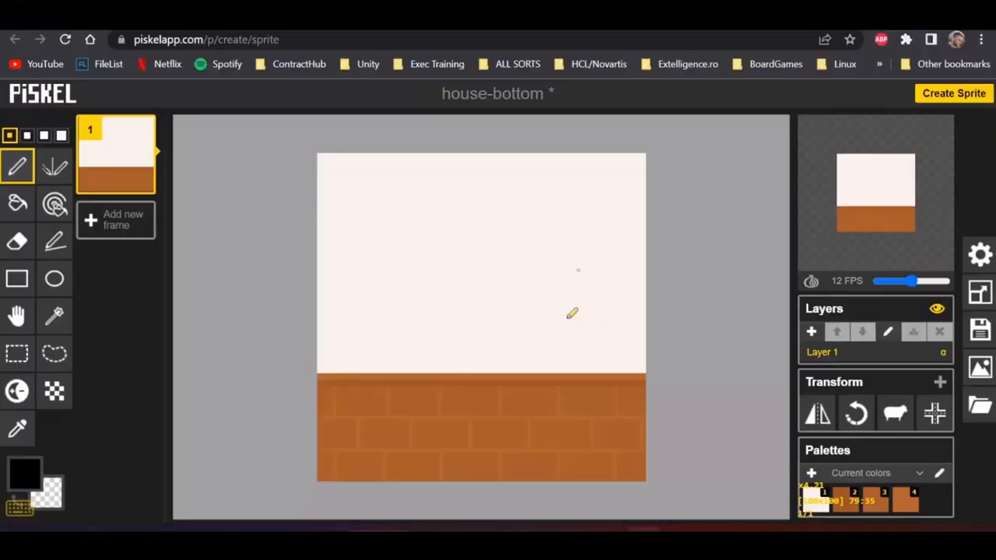
pyautogui.moveTo(521, 299)
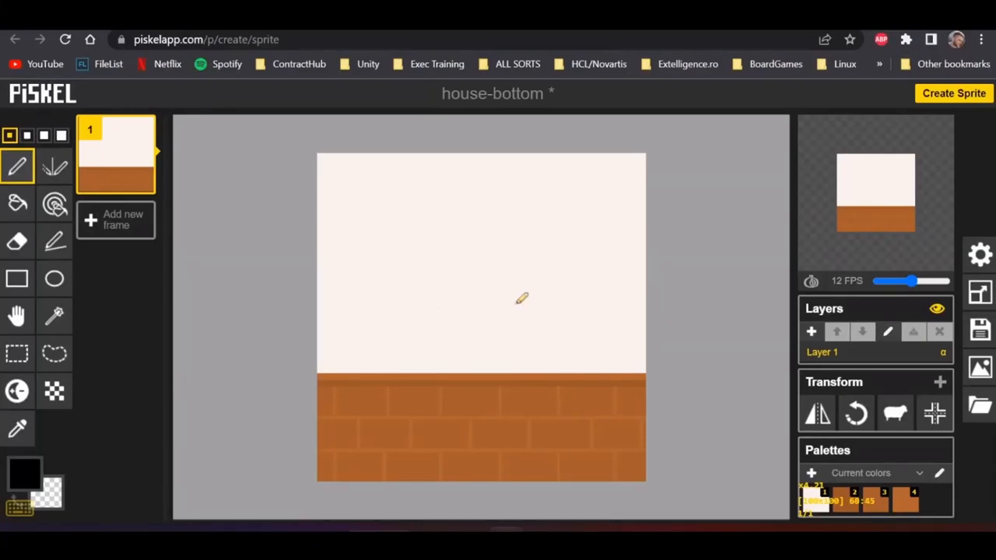
pyautogui.moveTo(434, 294)
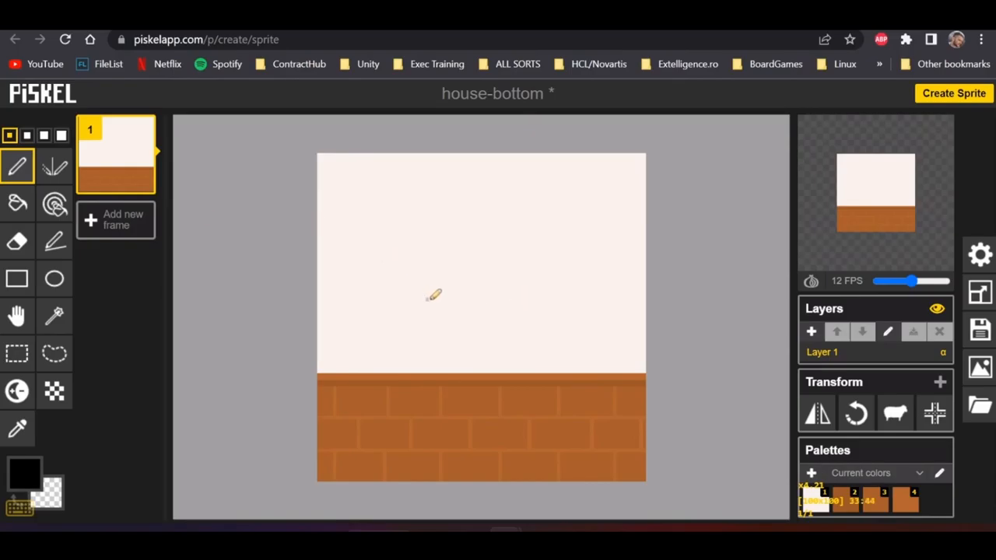
pyautogui.moveTo(516, 250)
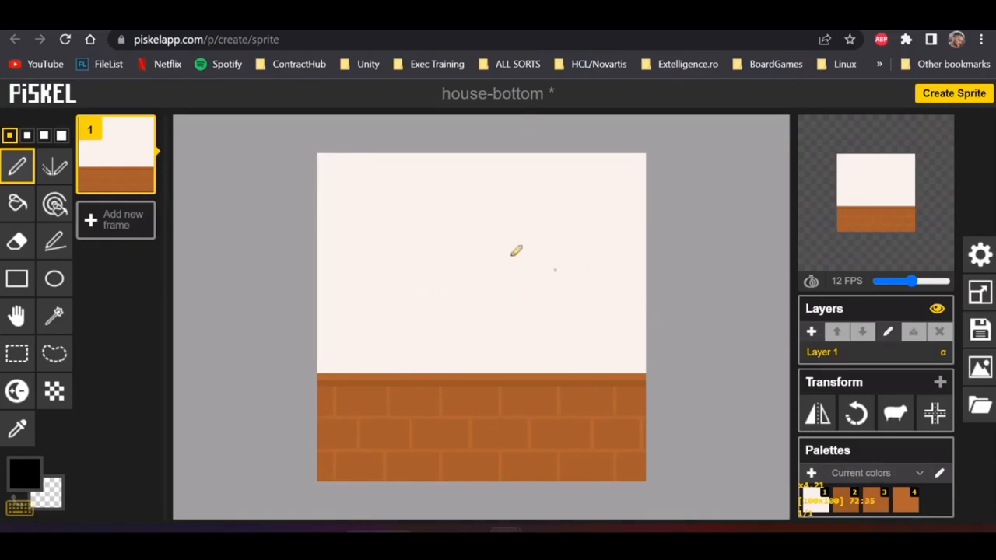
pyautogui.moveTo(367, 230)
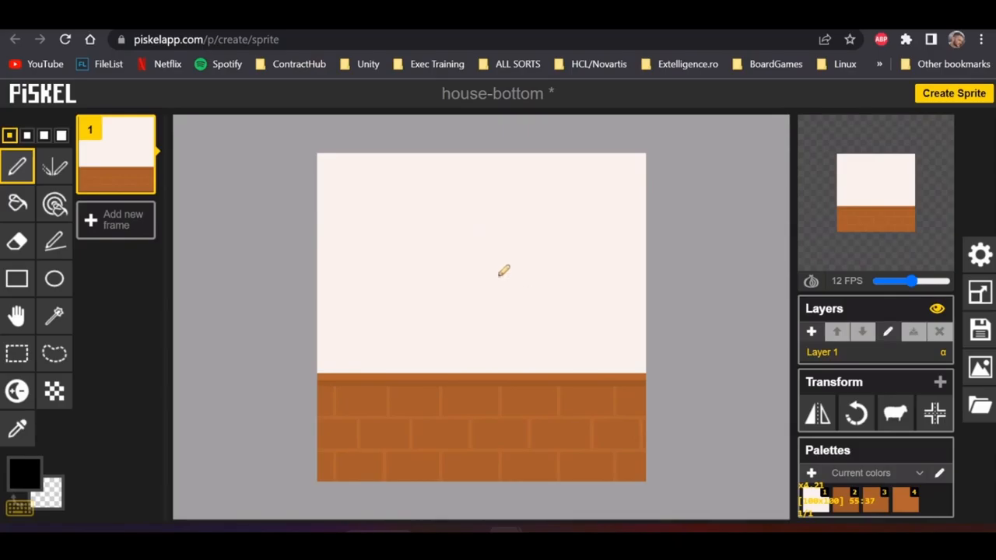
pyautogui.moveTo(297, 233)
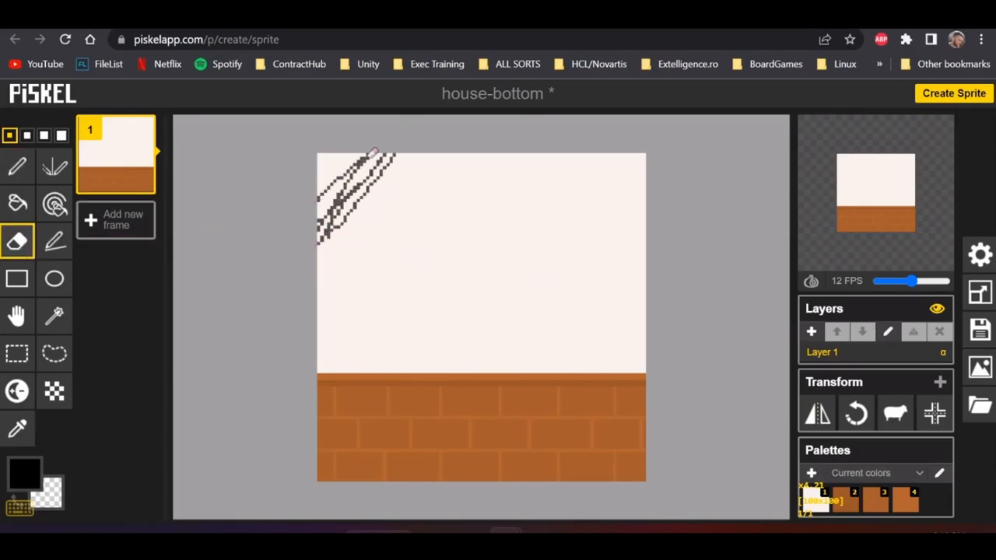
pyautogui.moveTo(374, 156); pyautogui.dragTo(311, 241)
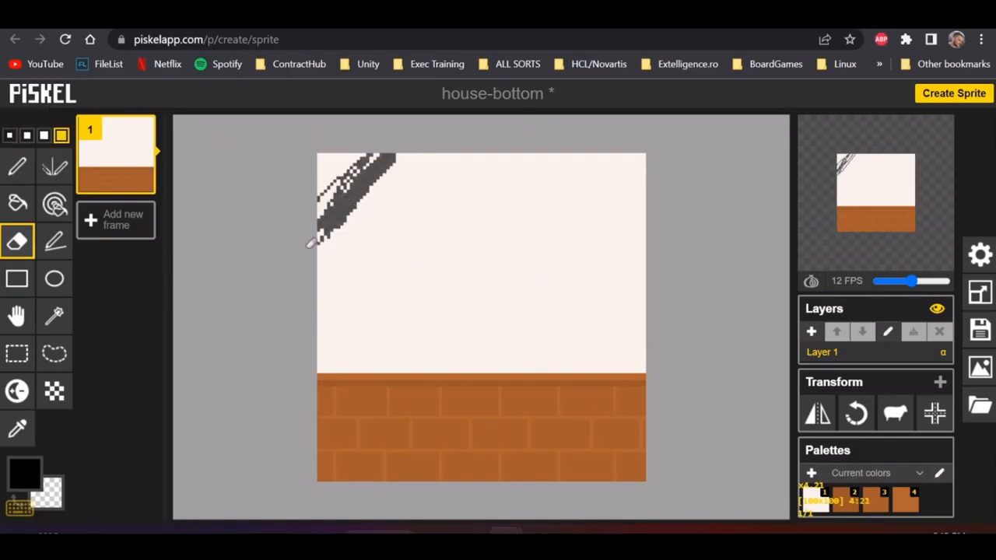
pyautogui.click(350, 187)
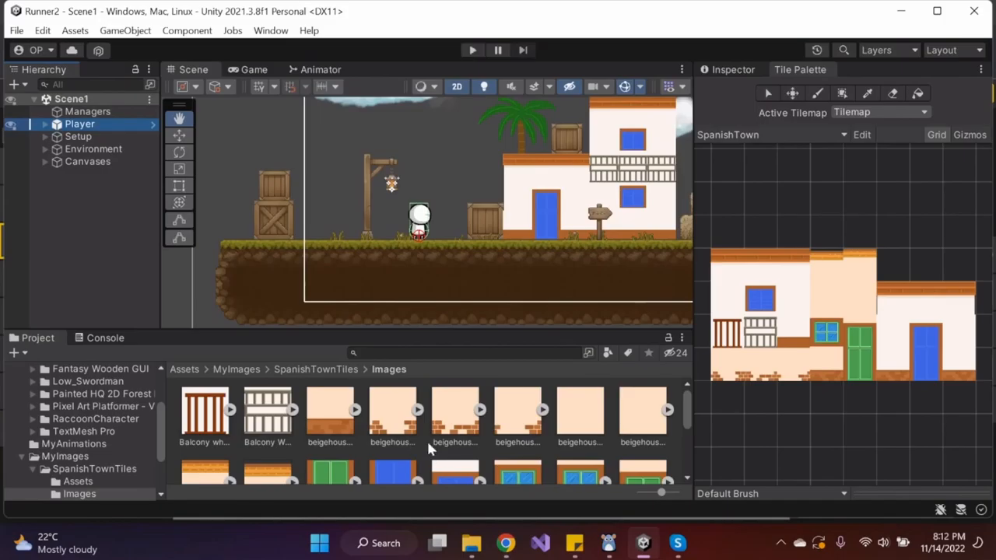
pyautogui.moveTo(448, 444)
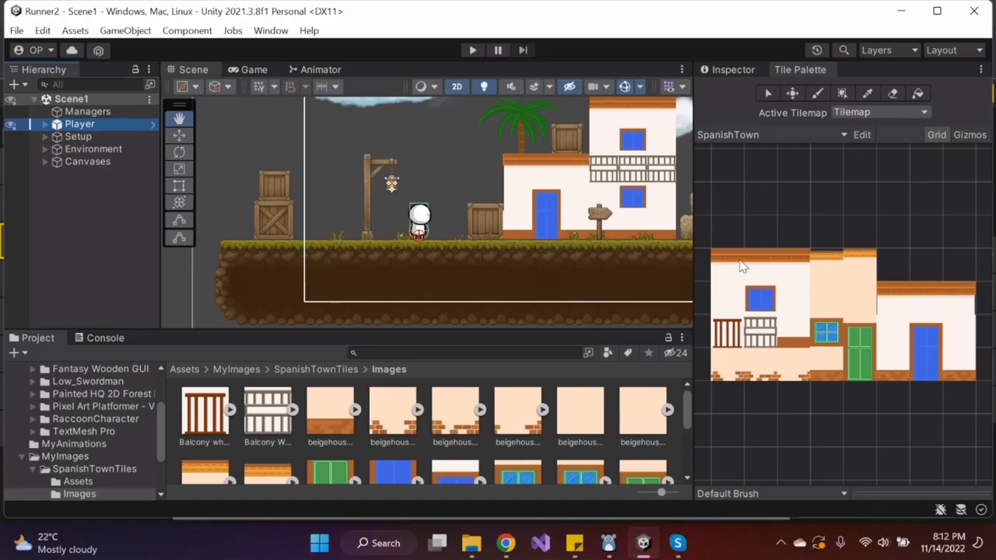
pyautogui.moveTo(350, 442)
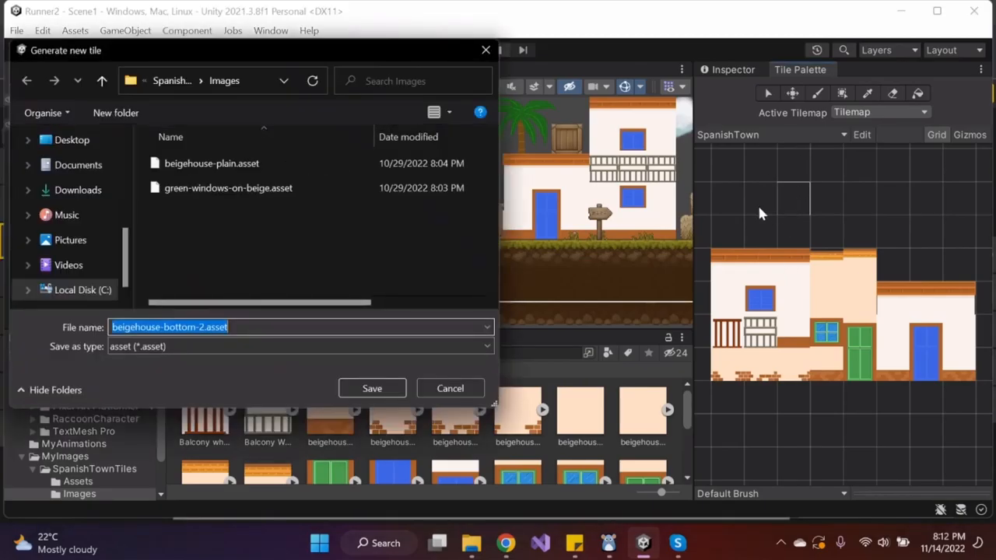
pyautogui.moveTo(158, 310)
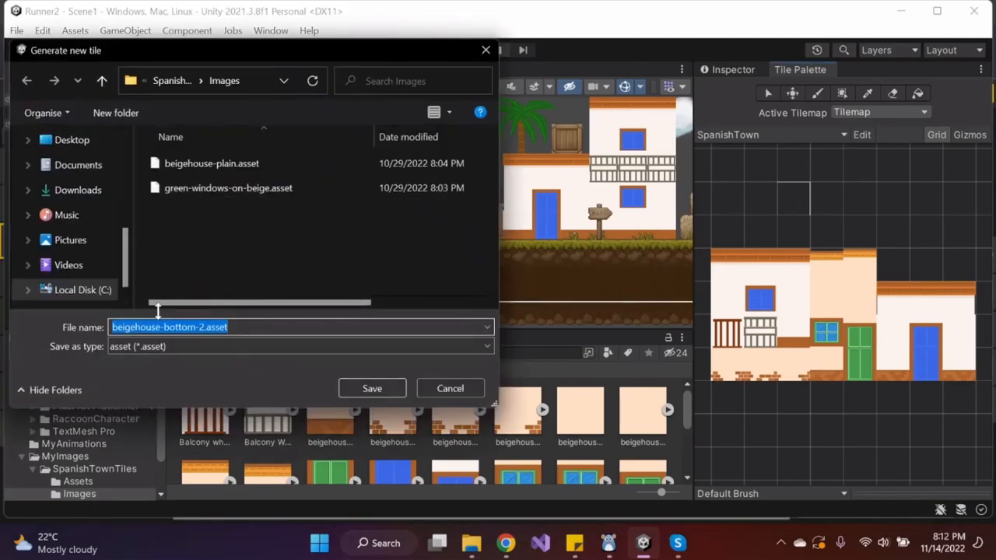
pyautogui.click(227, 187)
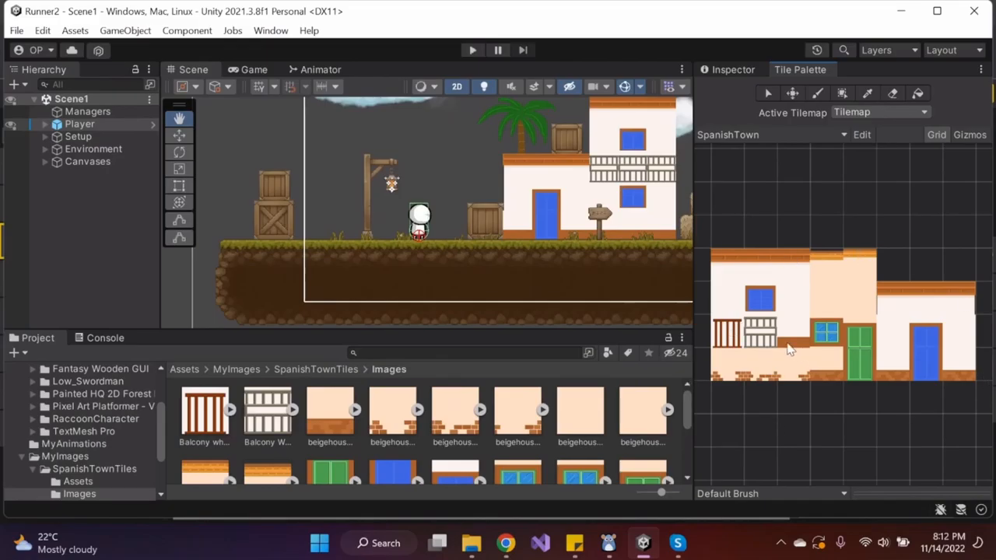
pyautogui.moveTo(943, 311)
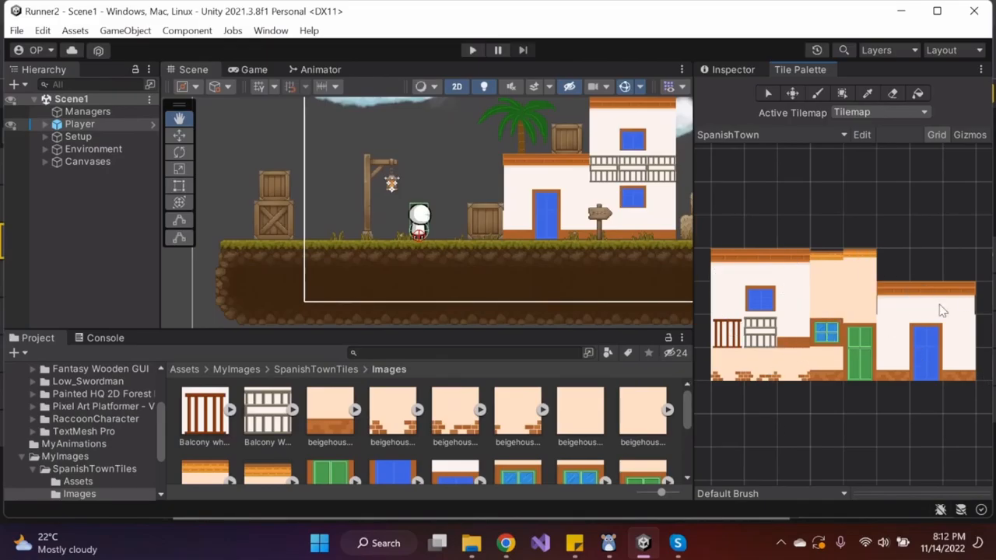
pyautogui.moveTo(904, 325)
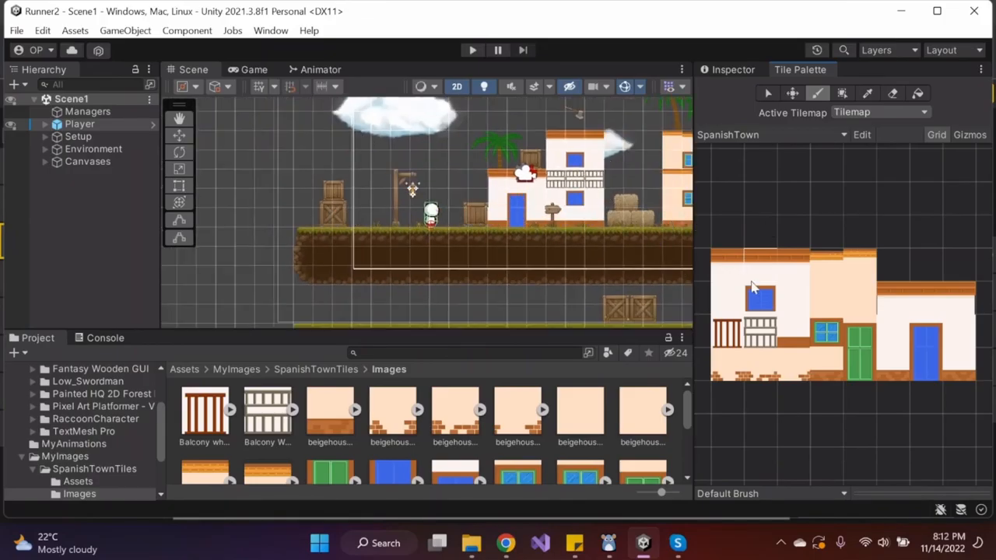
# Switch the Tile Palette to TP Ground and choose the Erase tool.
pyautogui.click(770, 133)
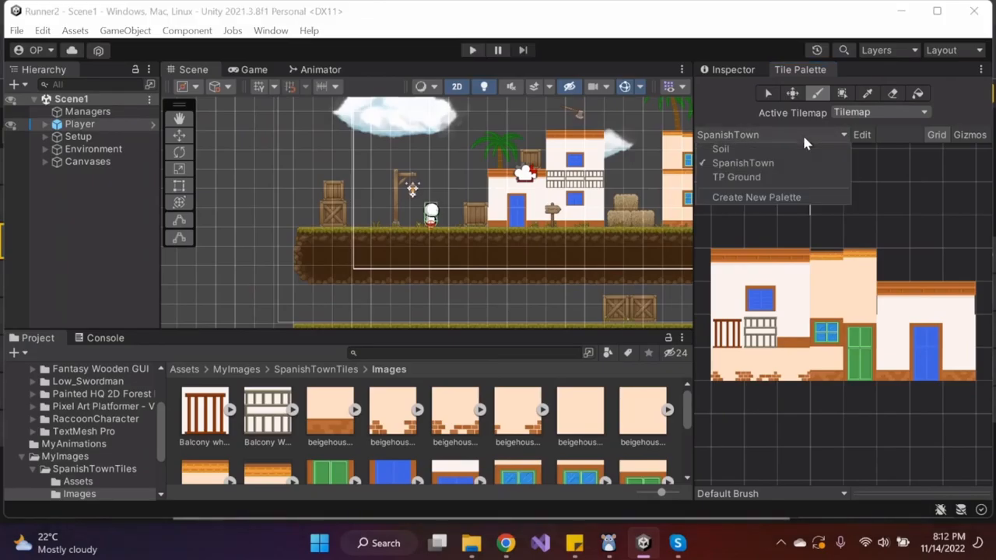
pyautogui.click(718, 149)
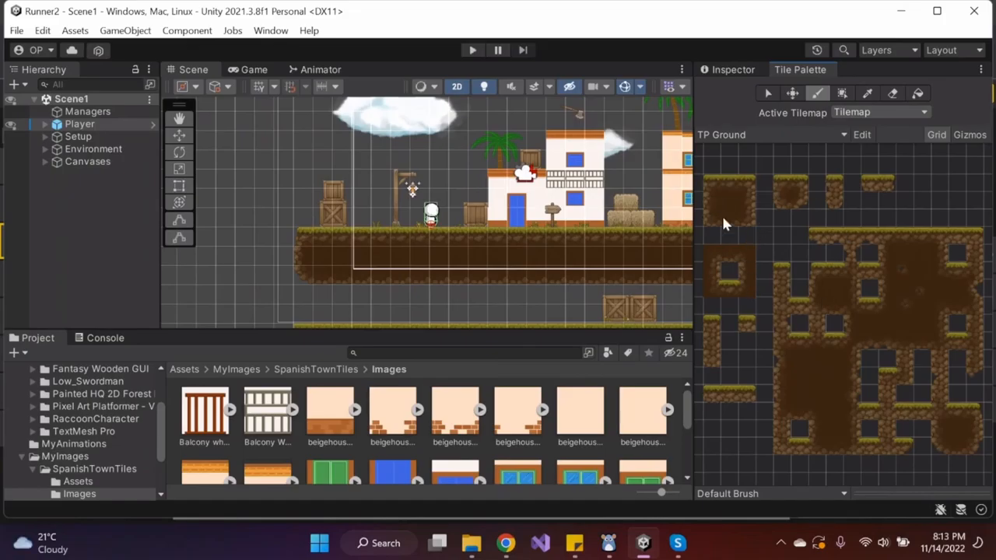
pyautogui.moveTo(828, 299)
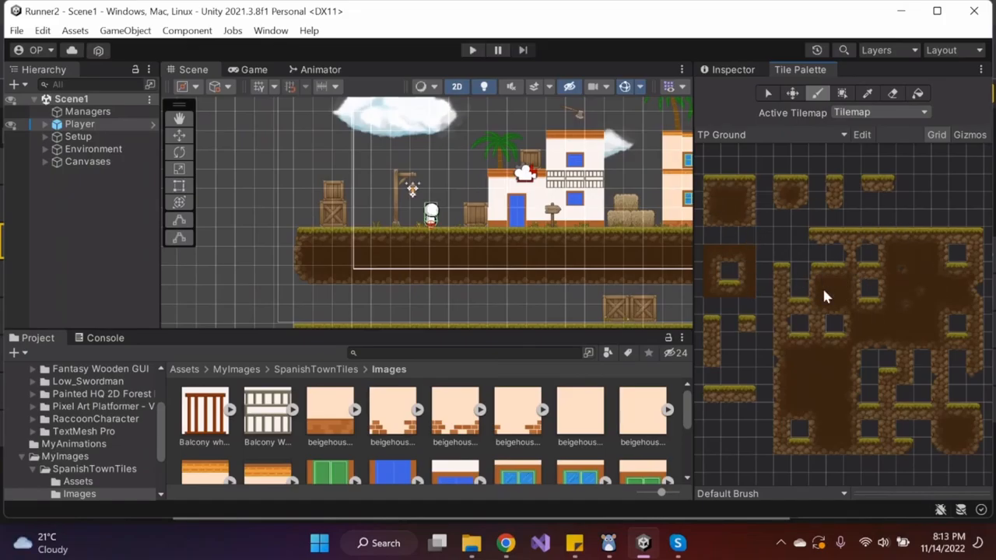
pyautogui.moveTo(846, 252)
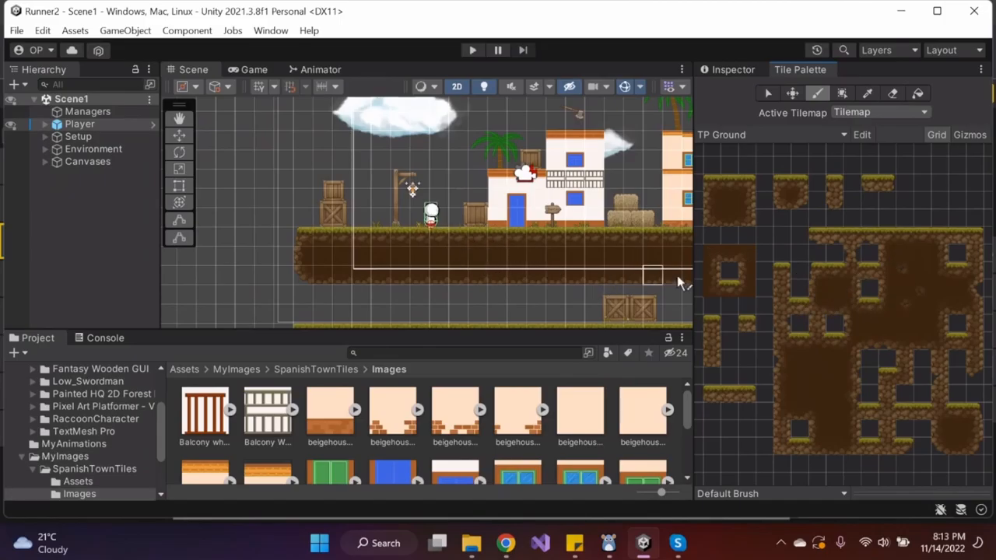
pyautogui.click(464, 258)
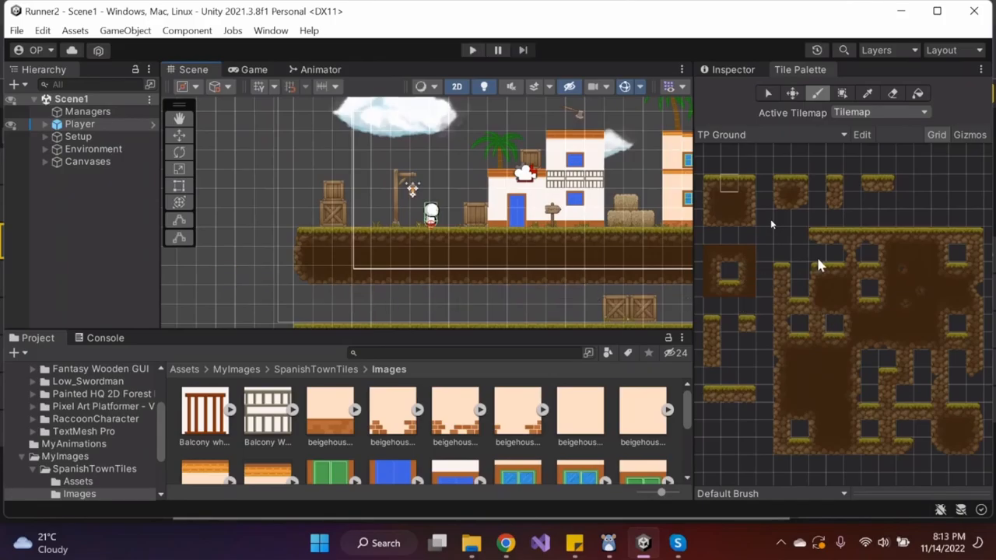
pyautogui.moveTo(828, 290)
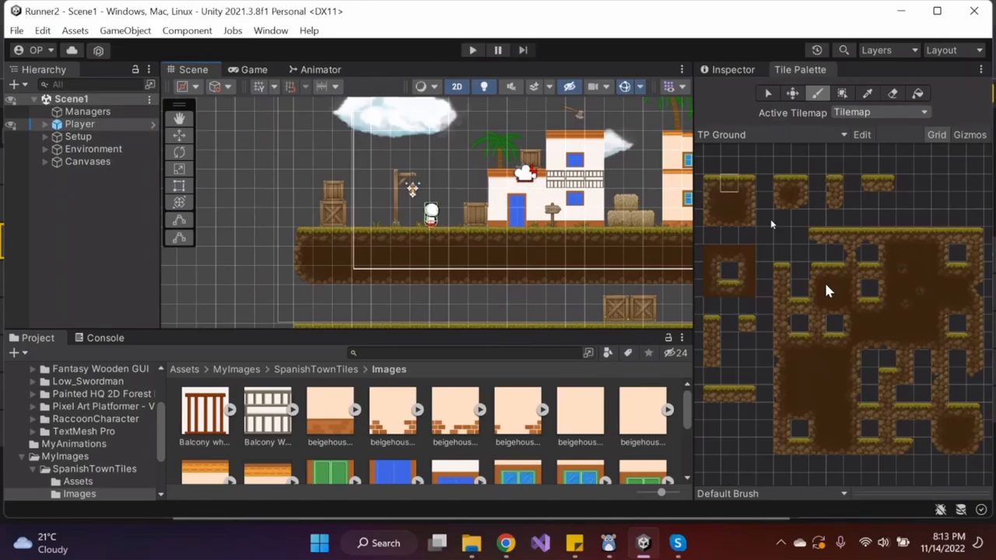
pyautogui.moveTo(784, 311)
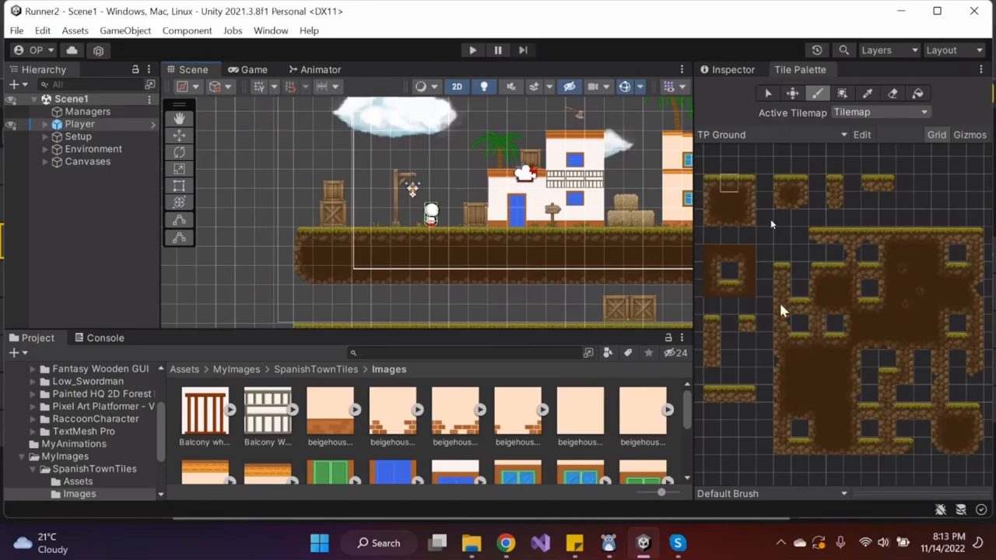
pyautogui.moveTo(817, 336)
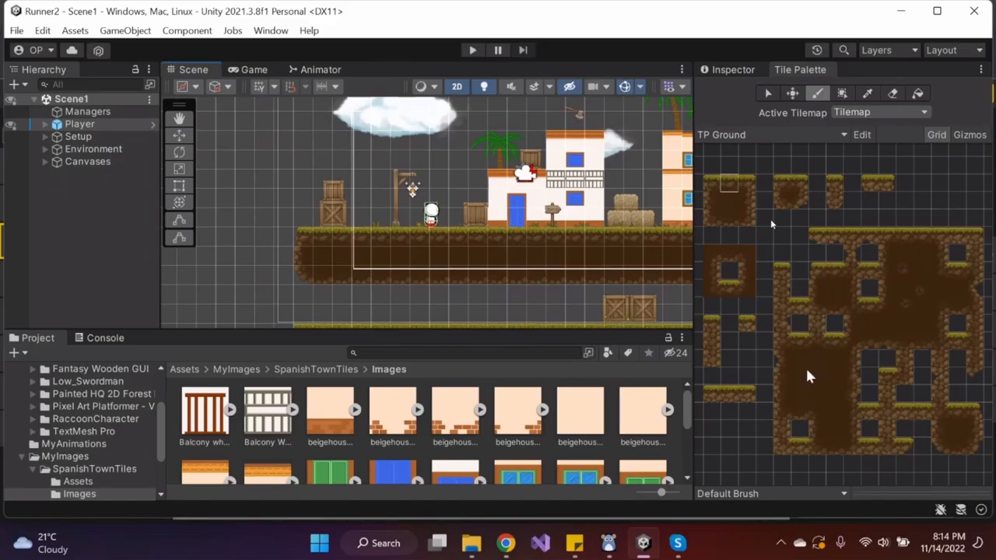
pyautogui.moveTo(838, 267)
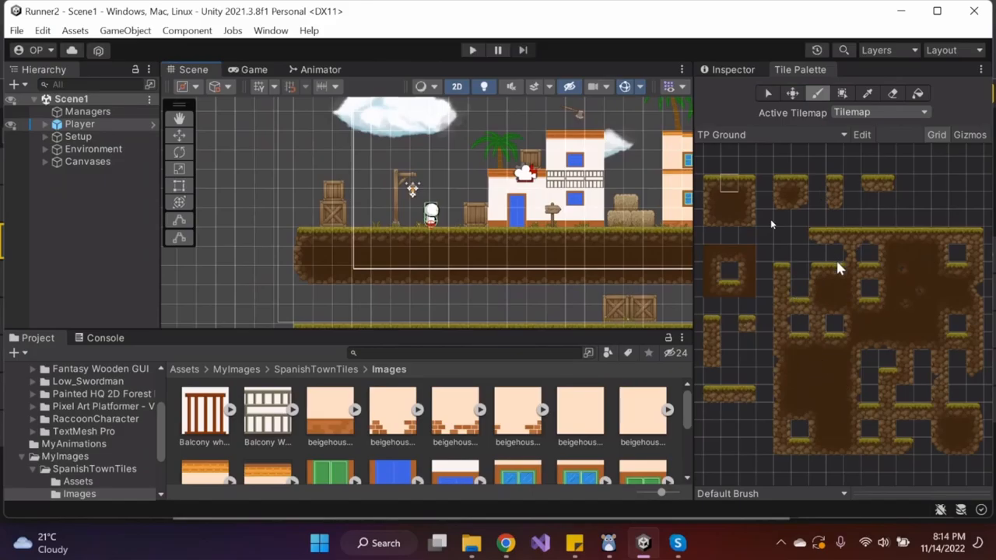
pyautogui.moveTo(784, 305)
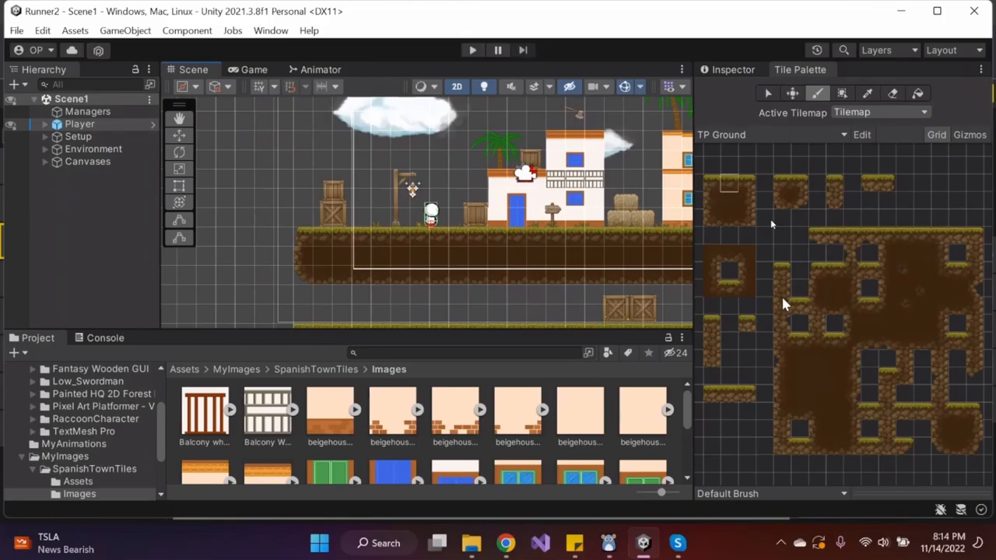
pyautogui.moveTo(557, 256)
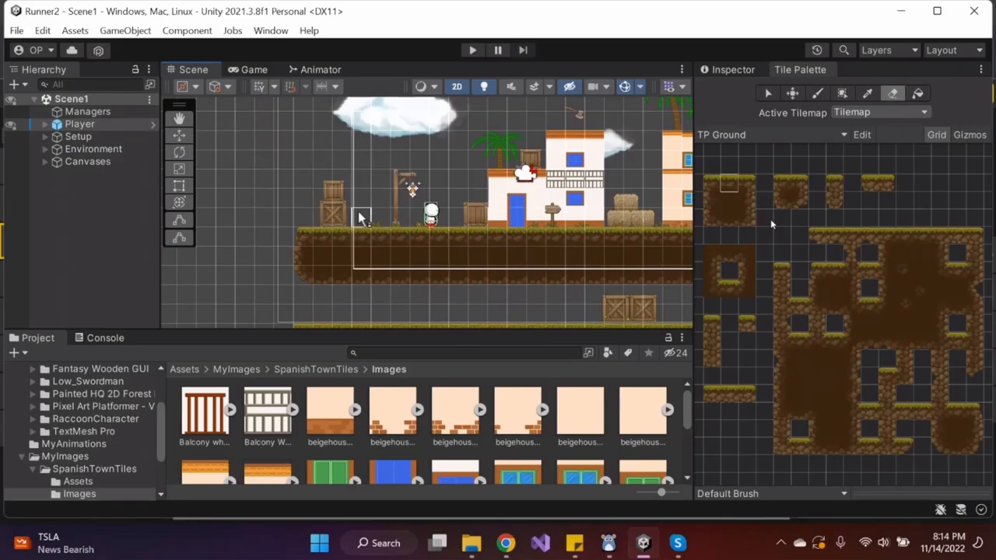
pyautogui.moveTo(812, 303)
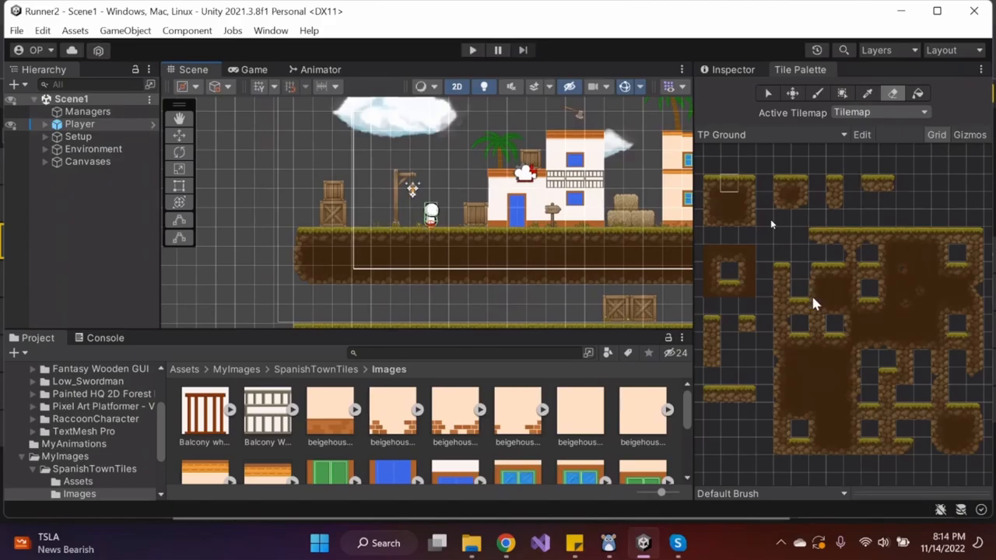
pyautogui.moveTo(560, 299)
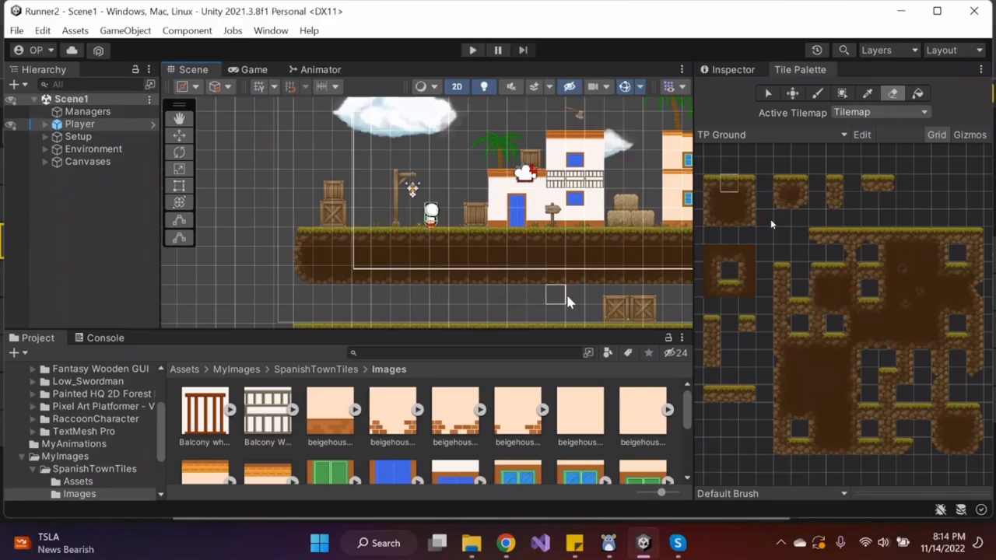
pyautogui.moveTo(443, 264)
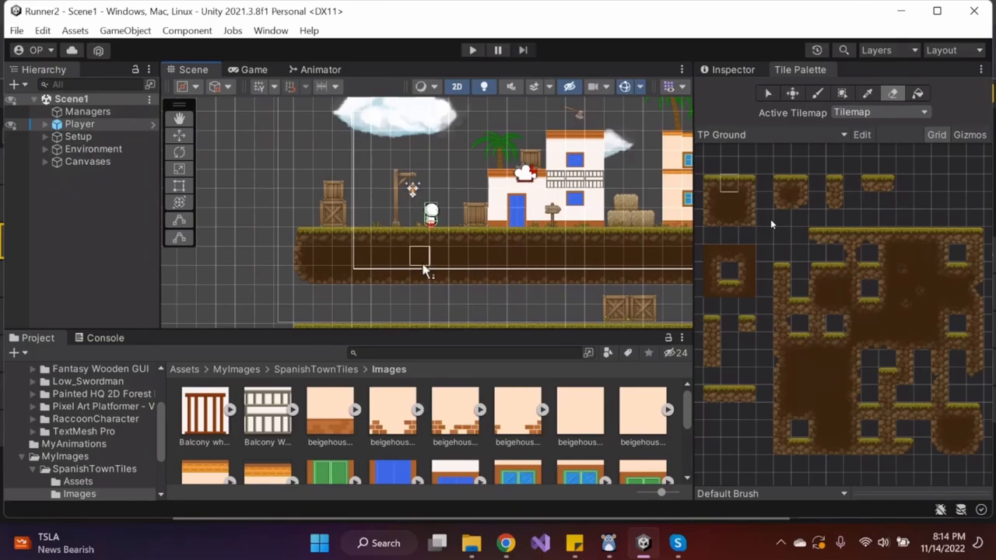
pyautogui.moveTo(517, 239)
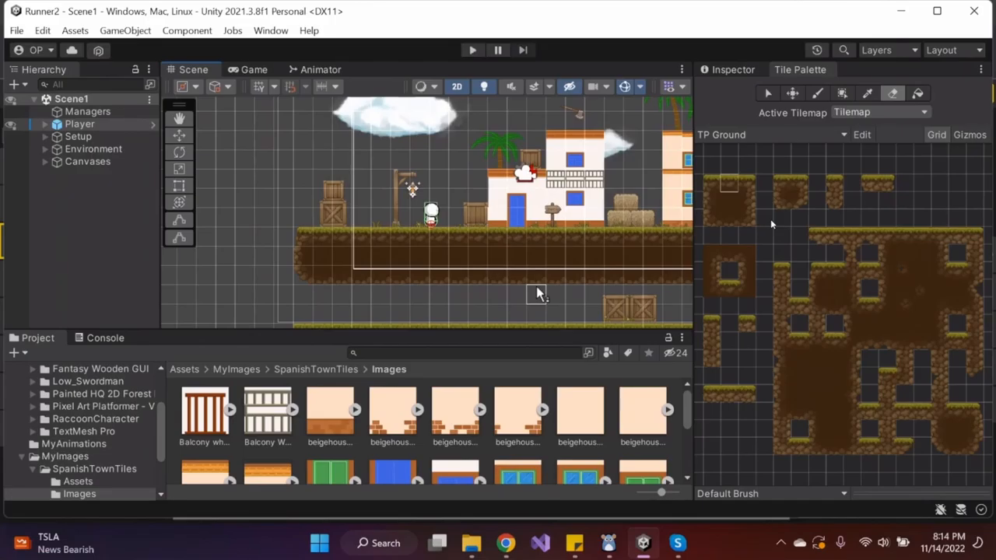
pyautogui.moveTo(479, 302)
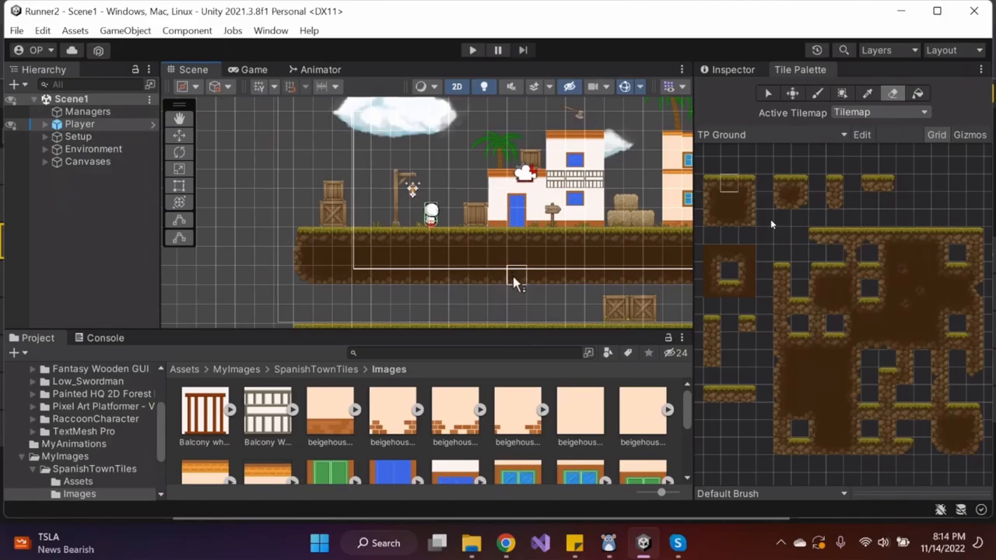
pyautogui.moveTo(498, 218)
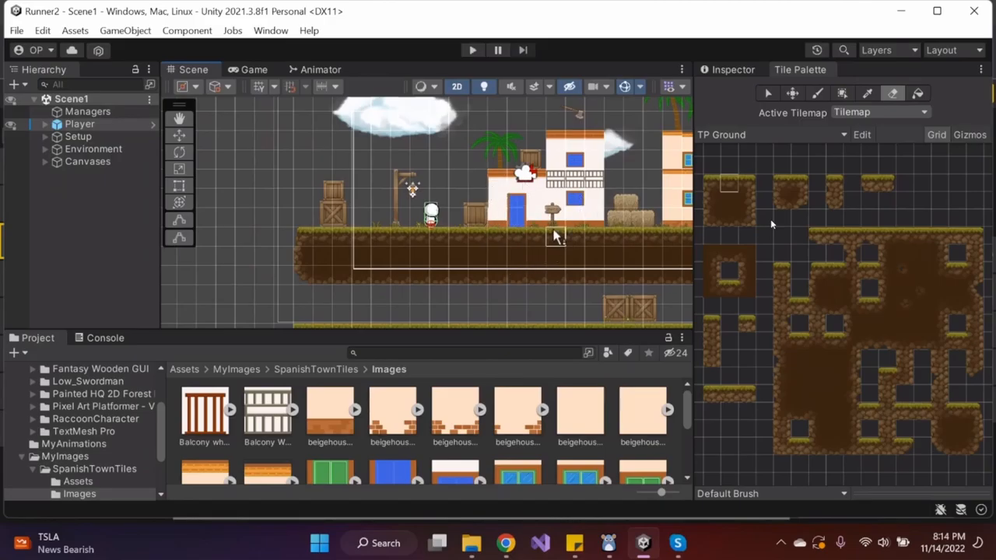
# Leave the scene unchanged and bring the Piskel browser window into focus.
pyautogui.click(504, 542)
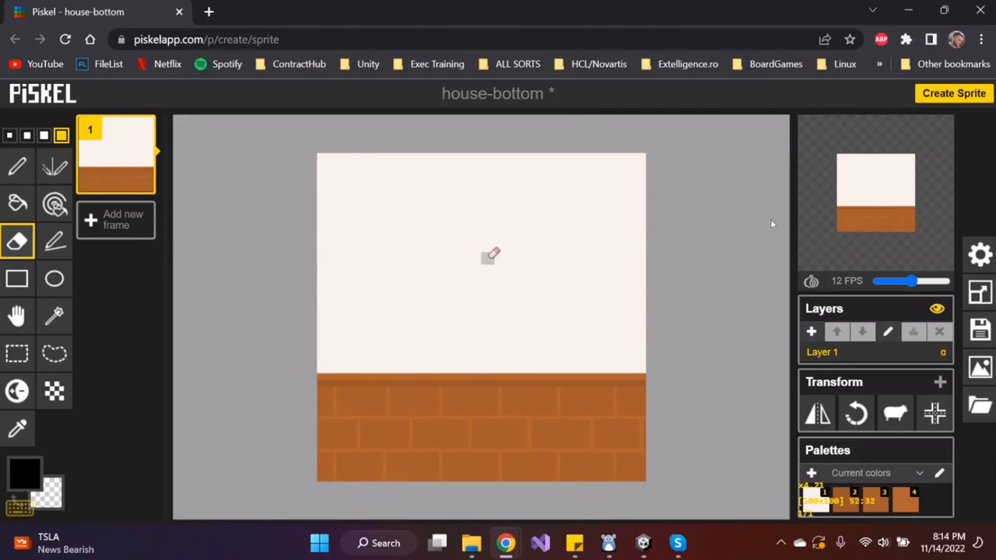
pyautogui.moveTo(428, 272)
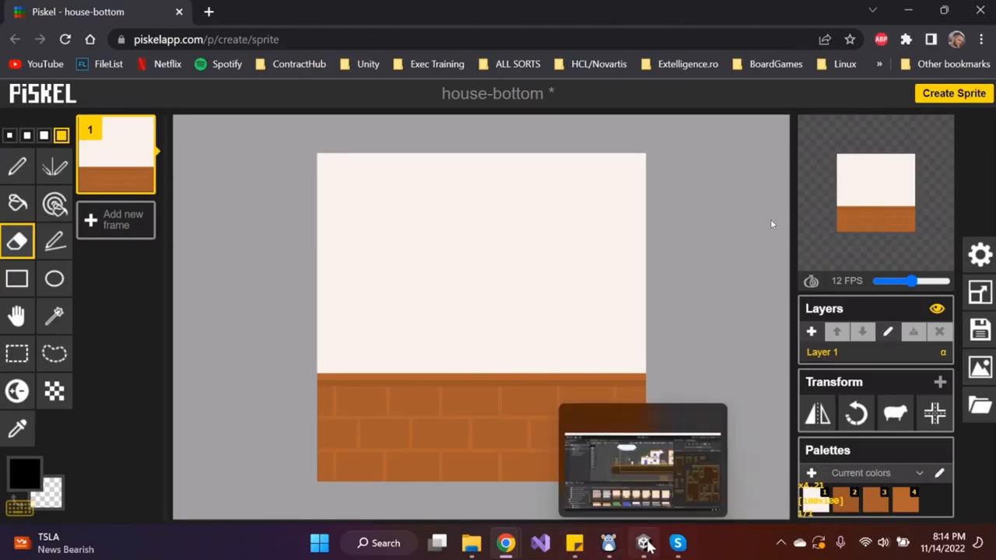
# Return focus to the Unity editor after inspecting the house-bottom sprite.
pyautogui.click(641, 542)
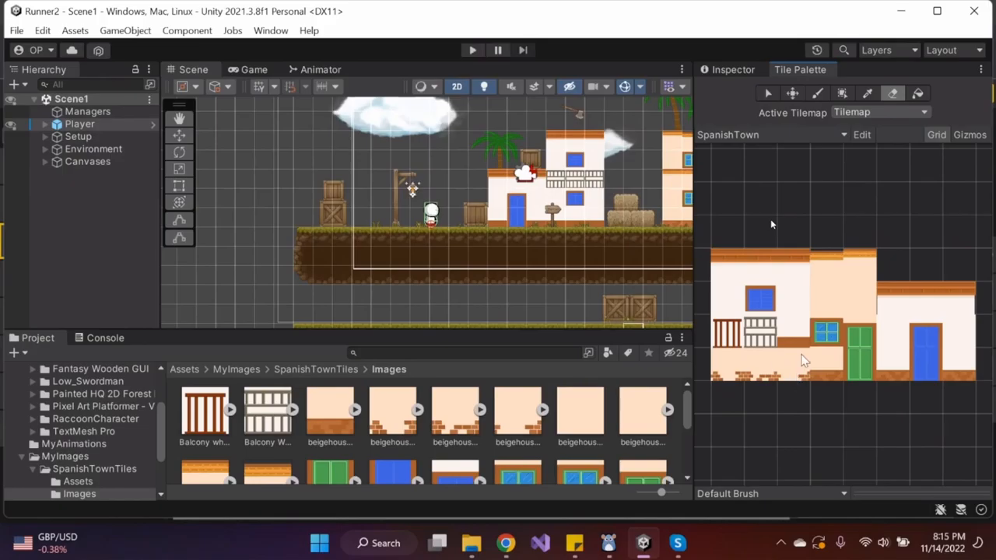
pyautogui.moveTo(869, 346)
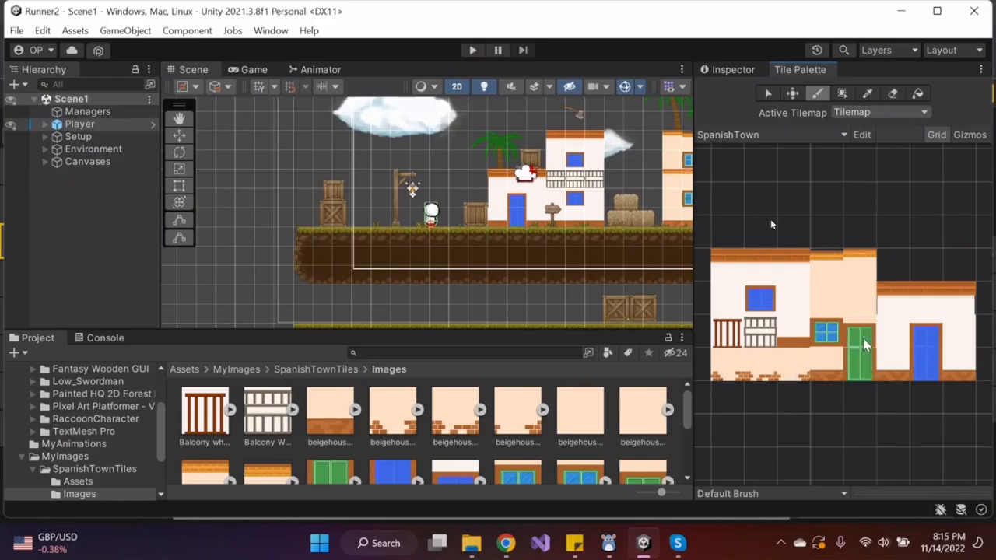
pyautogui.moveTo(863, 389)
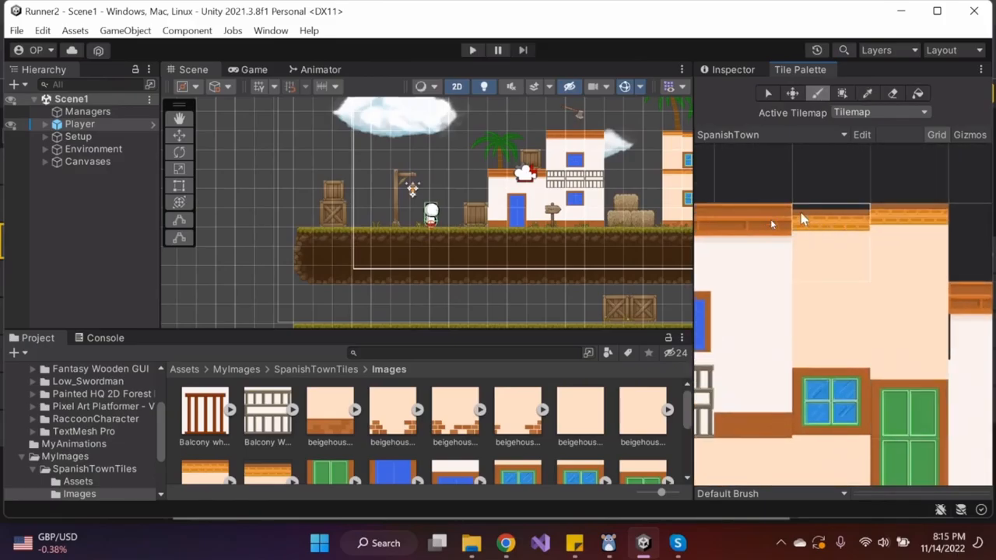
pyautogui.moveTo(815, 221)
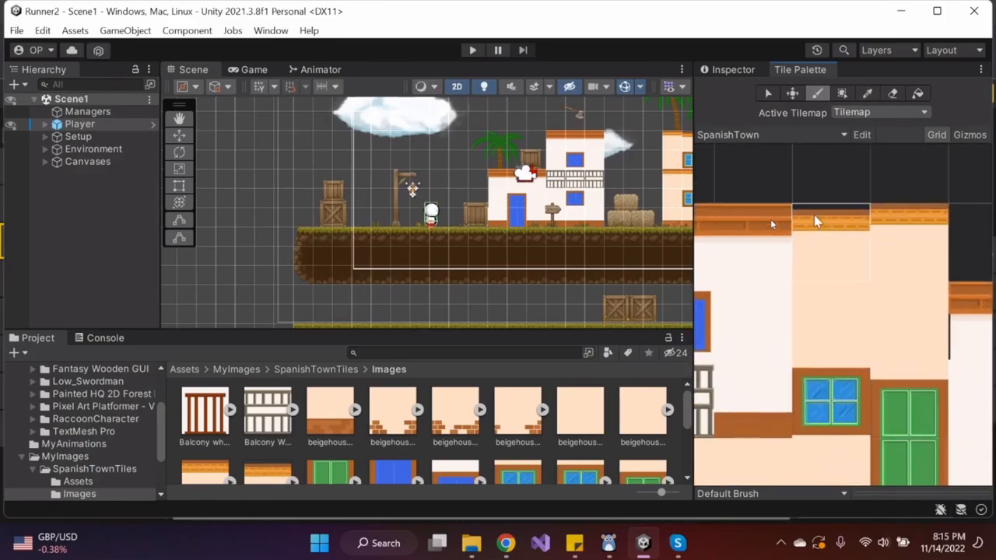
pyautogui.moveTo(833, 255)
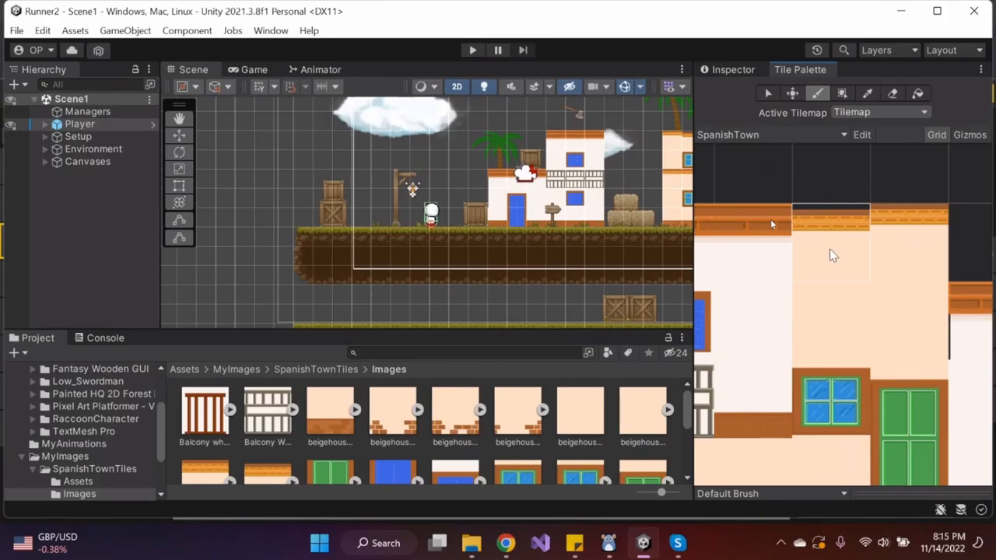
pyautogui.moveTo(859, 257)
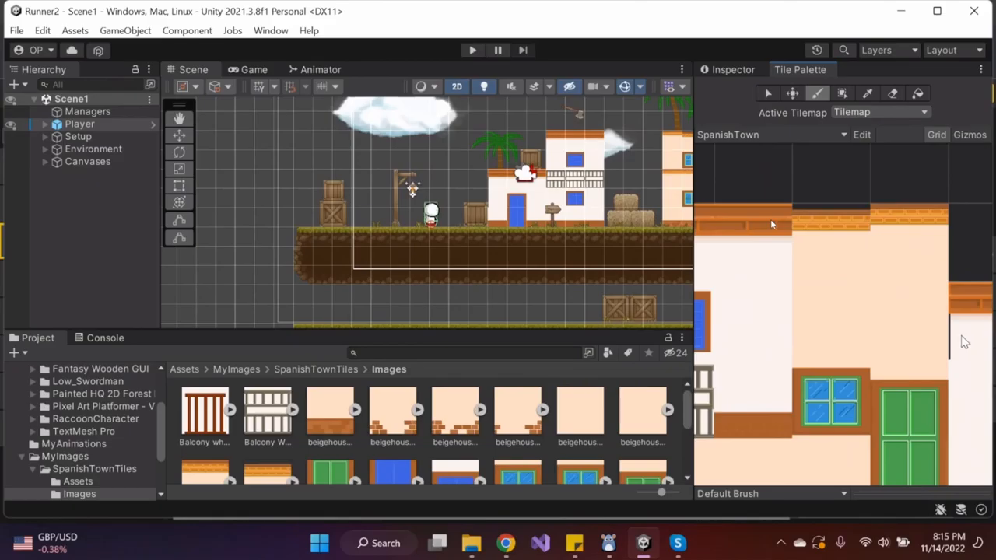
# Zoom the SpanishTown tile palette to review its house tiles before painting.
pyautogui.scroll(-3)
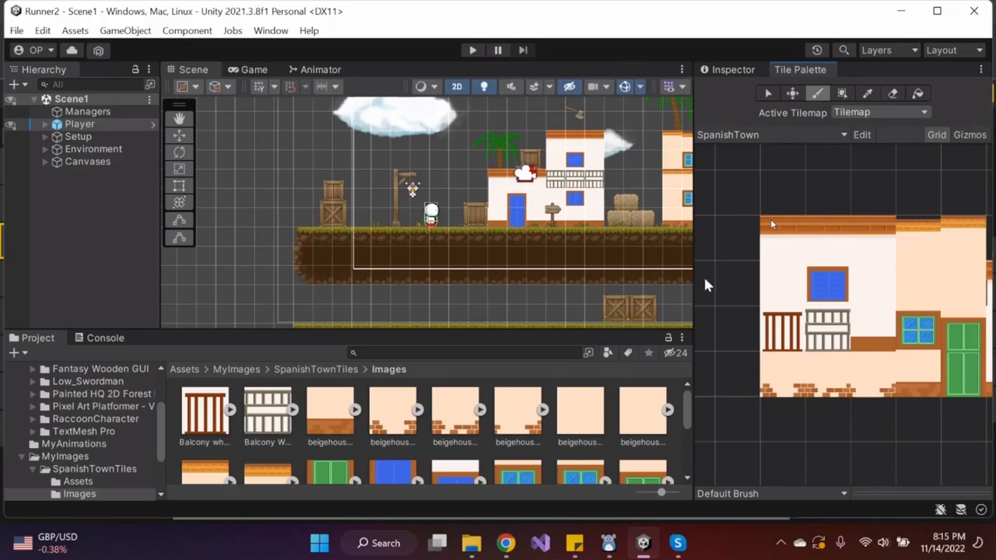
pyautogui.moveTo(731, 305)
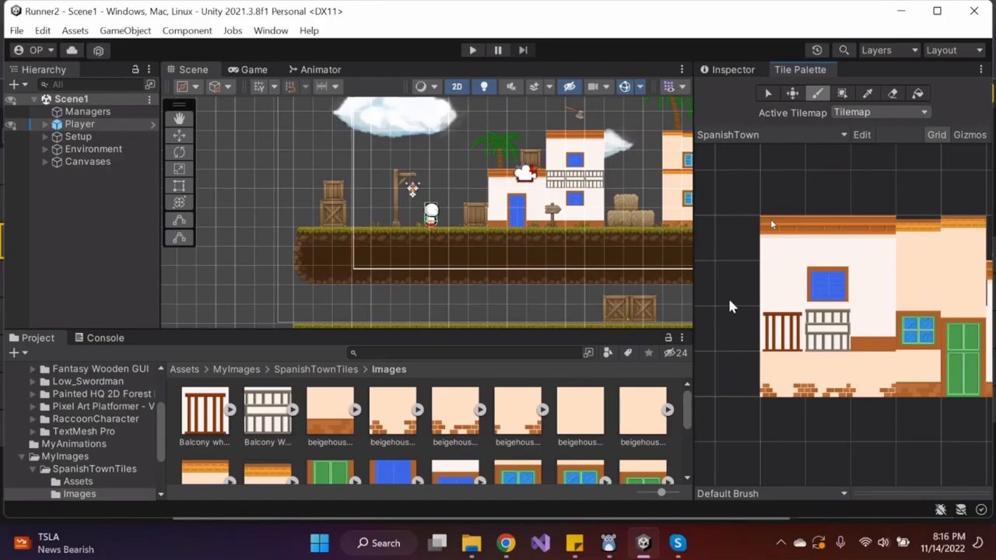
pyautogui.moveTo(840, 266)
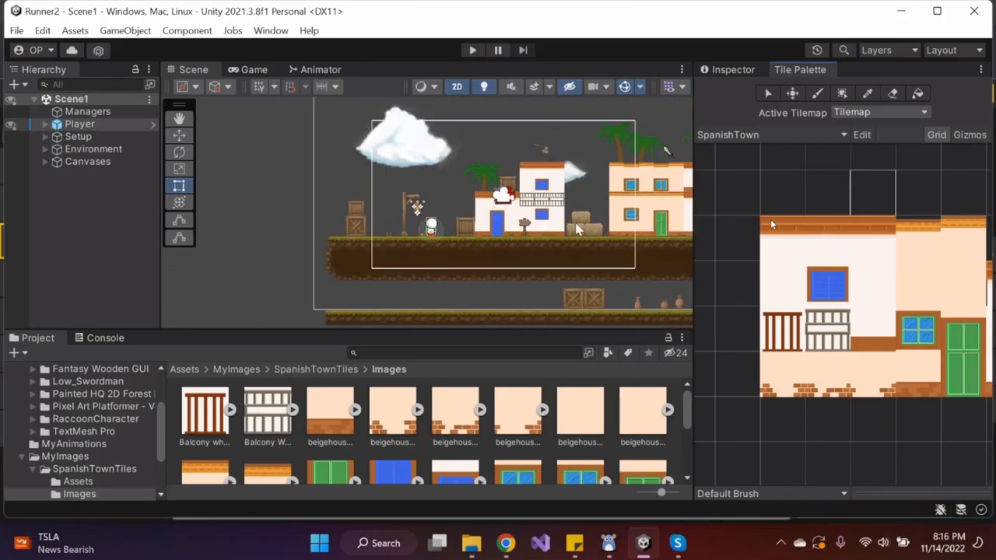
# Paint a row of Spanish houses into the scene and expand the Canvases group.
pyautogui.moveTo(576, 230); pyautogui.dragTo(528, 246)
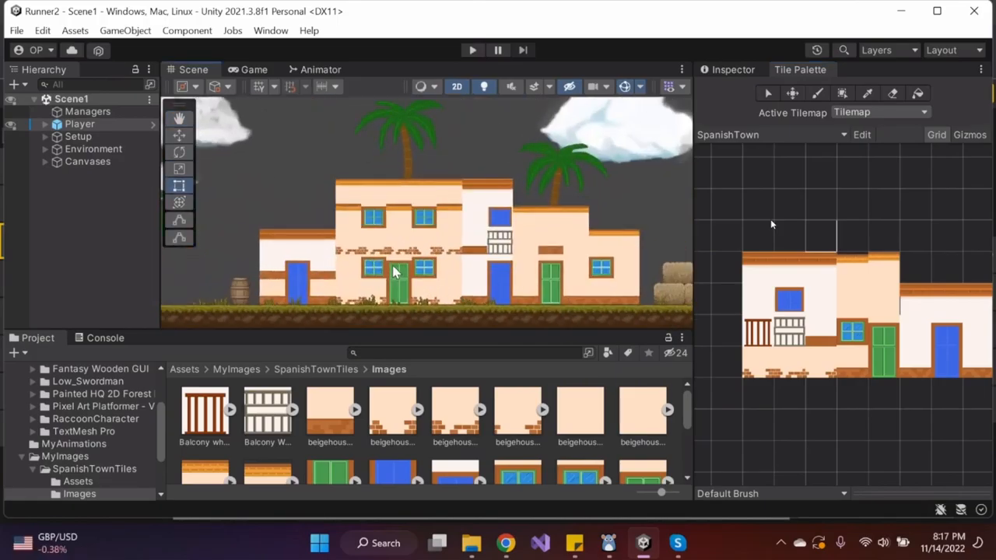
pyautogui.click(47, 160)
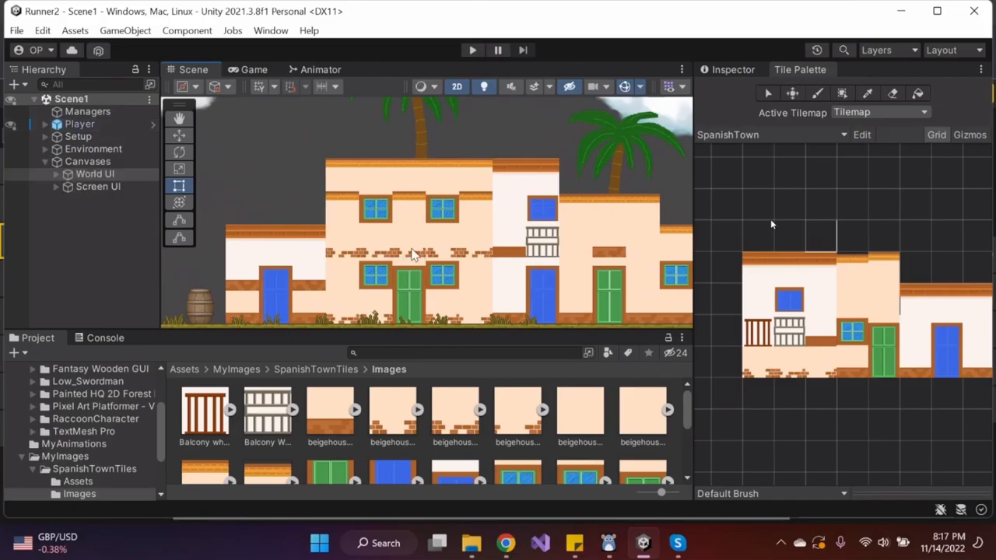